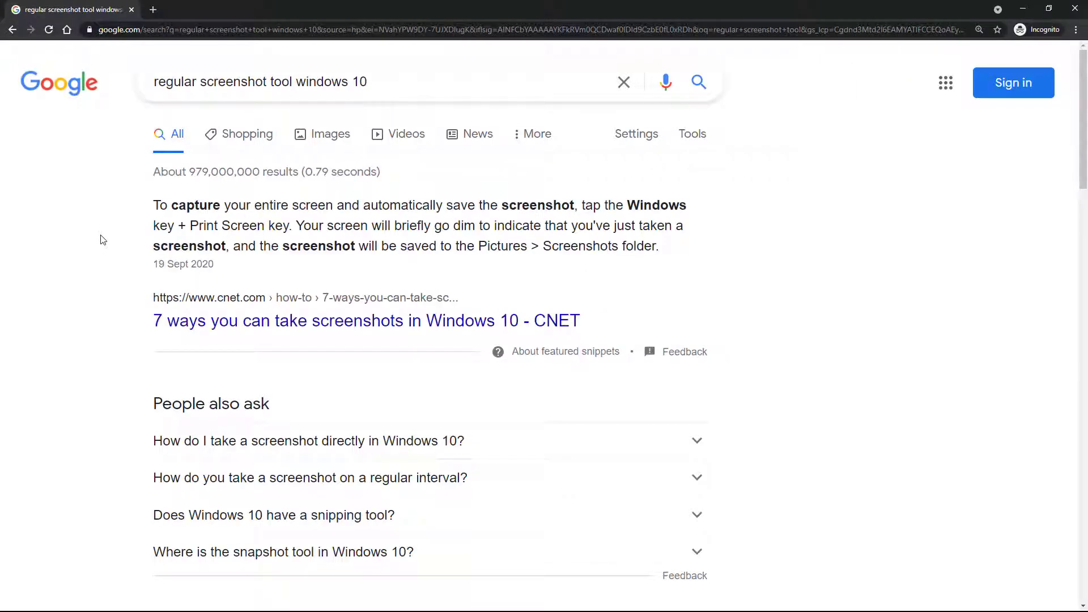
Scroll the Google answer on interval screenshots, then switch to Power Automate Desktop.
scroll("down", 3)
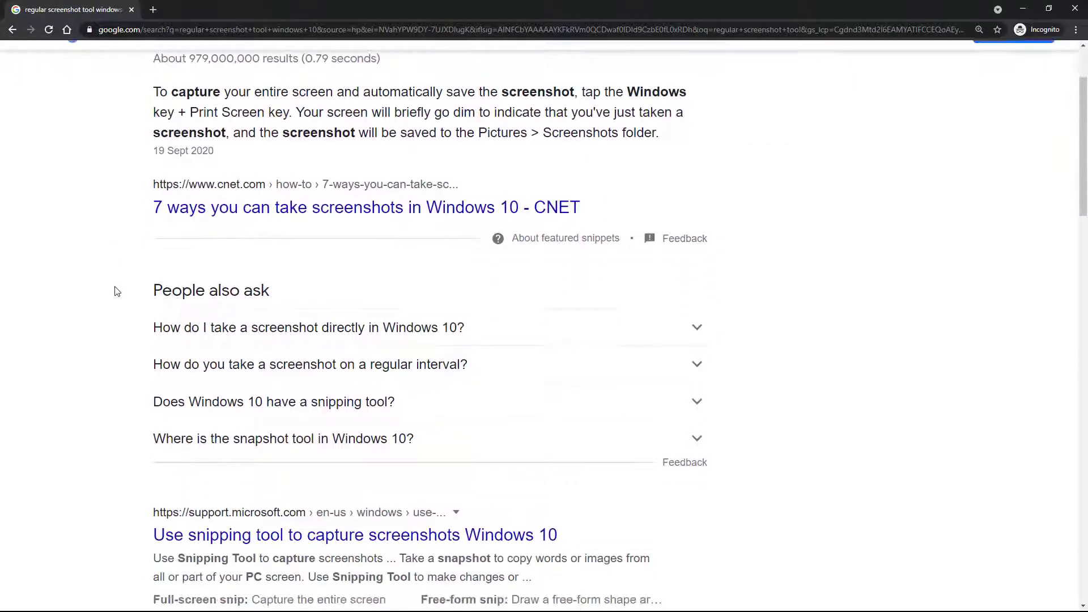
scroll("down", 3)
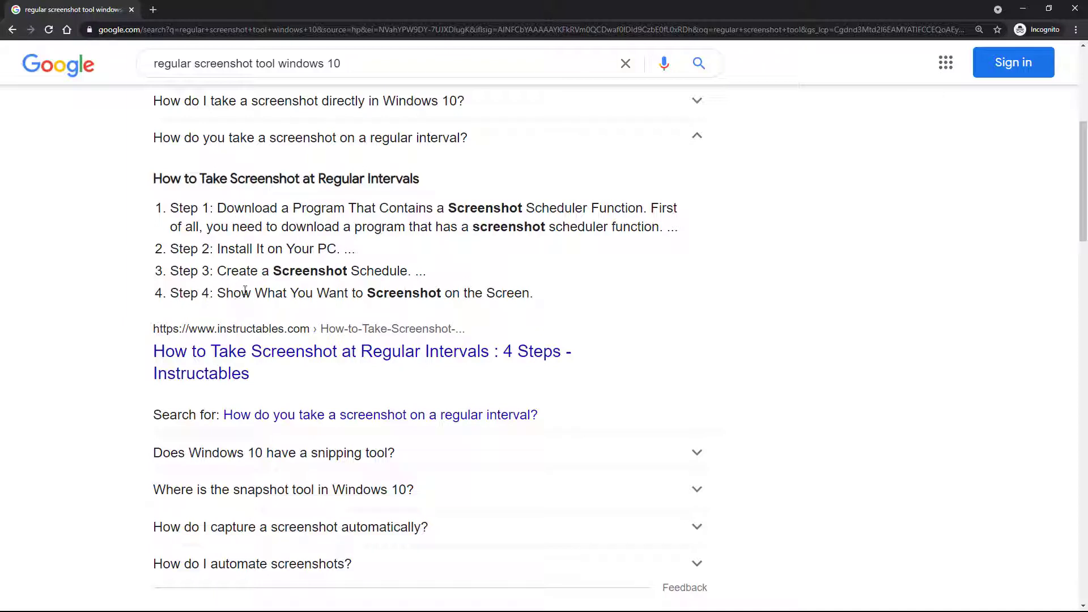
mouse_move(91, 345)
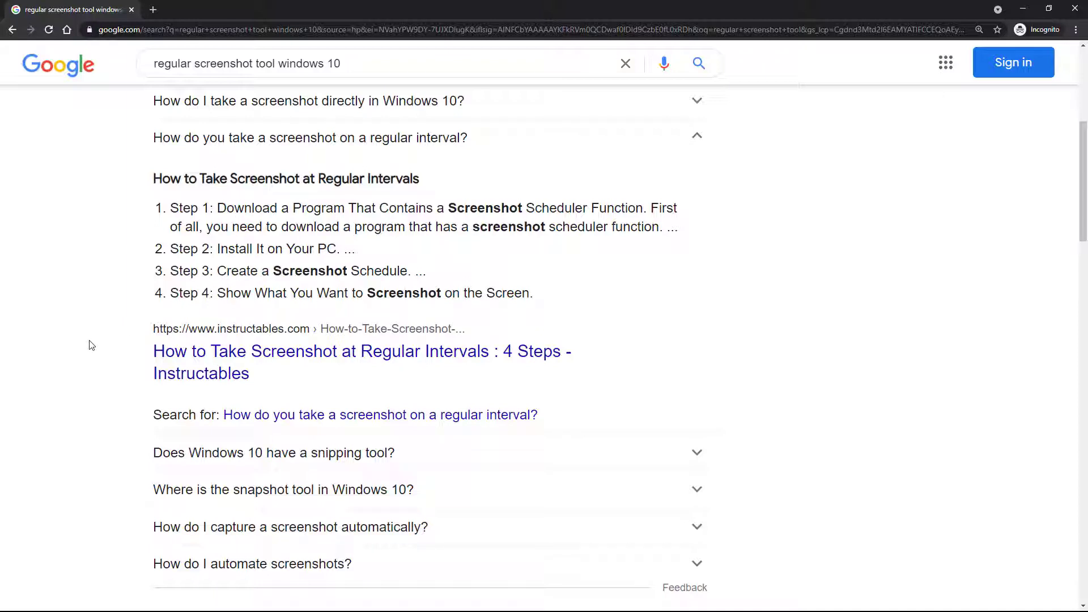
mouse_move(205, 5)
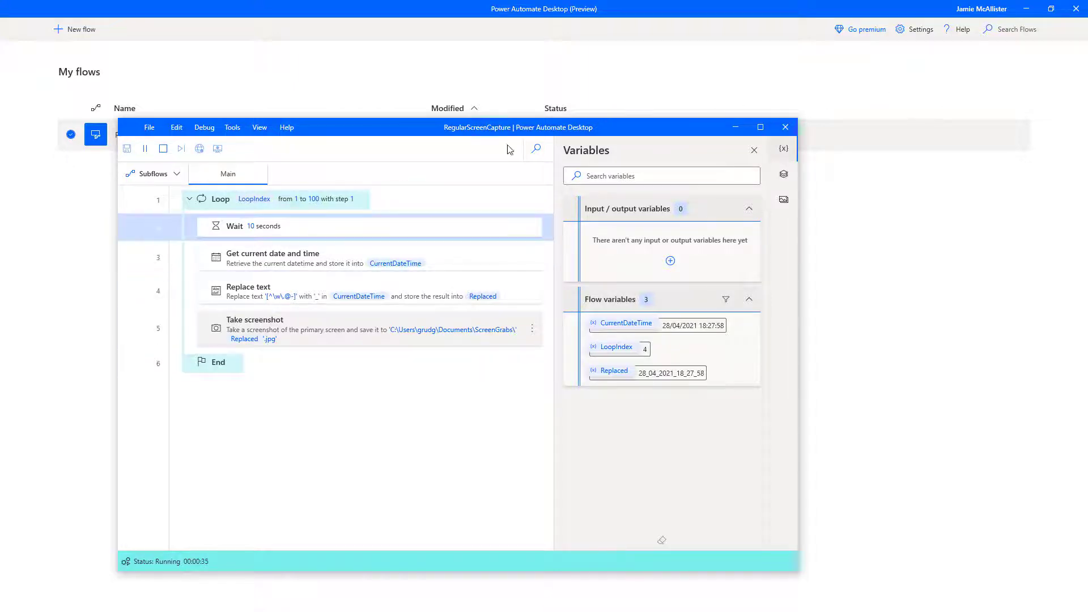
left_click(785, 127)
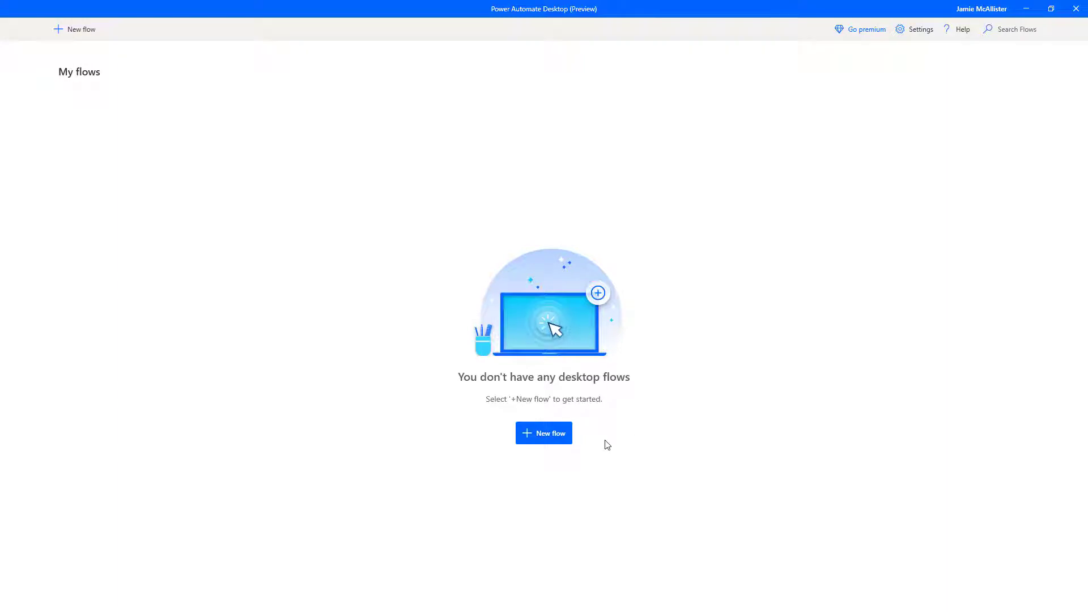
Create a new desktop flow named 'RegularScreenCapture'.
left_click(543, 432)
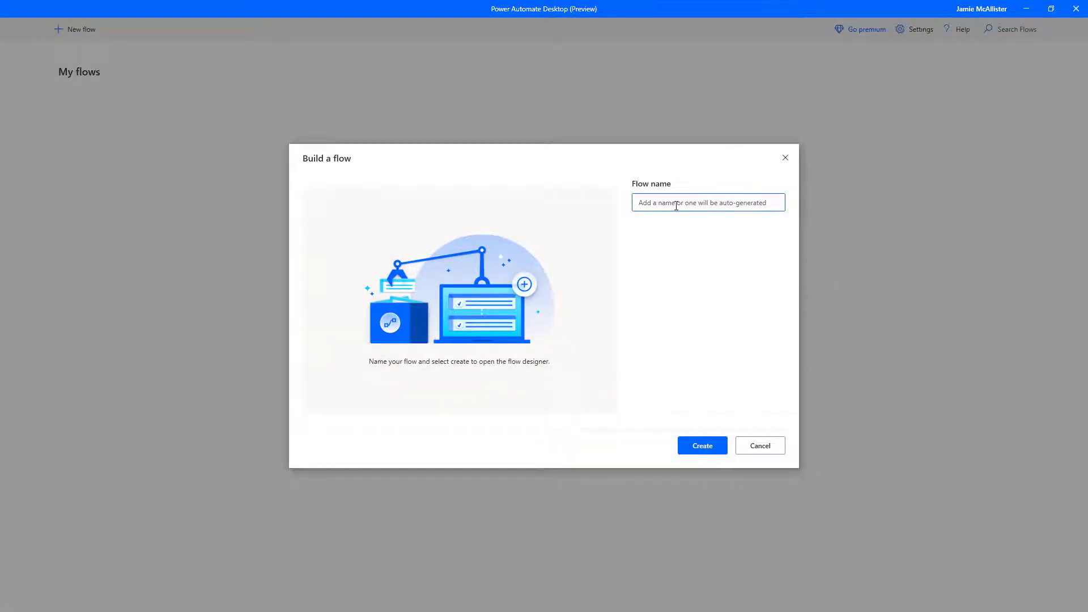
type("RegularSc")
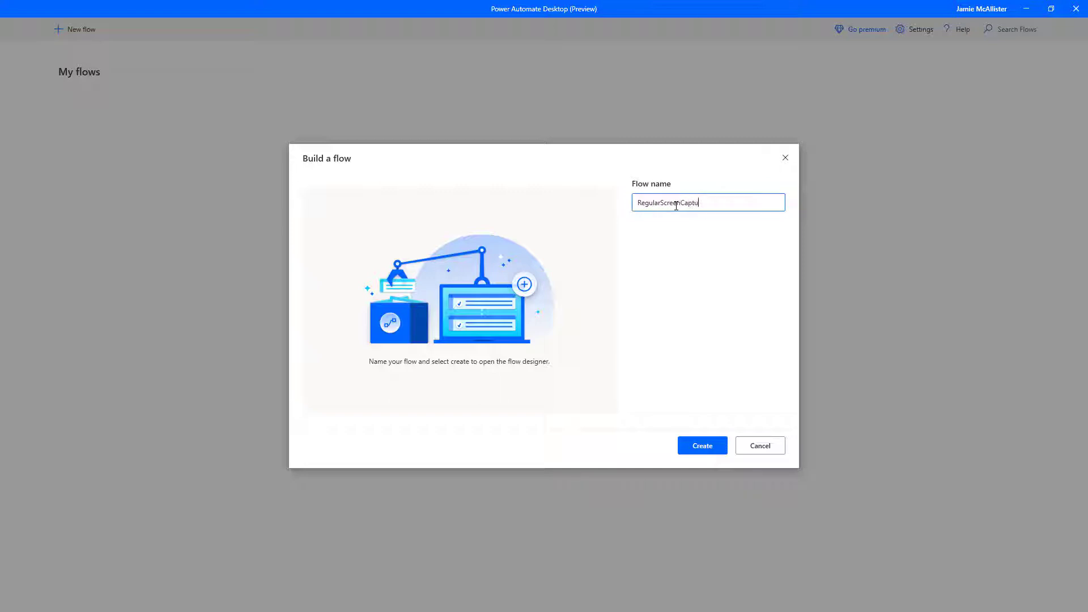
type("re")
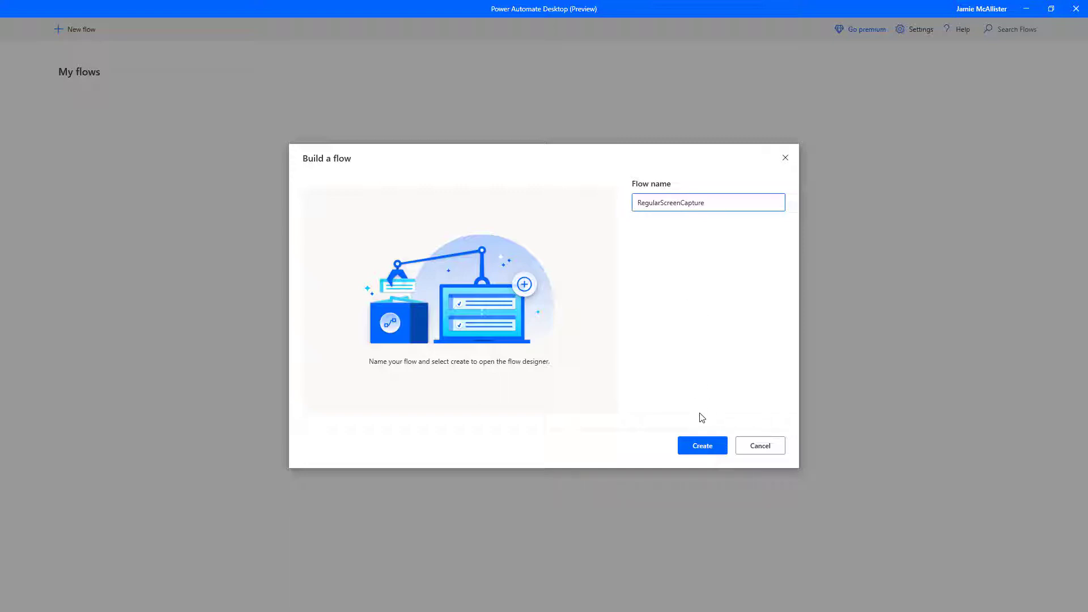
left_click(701, 446)
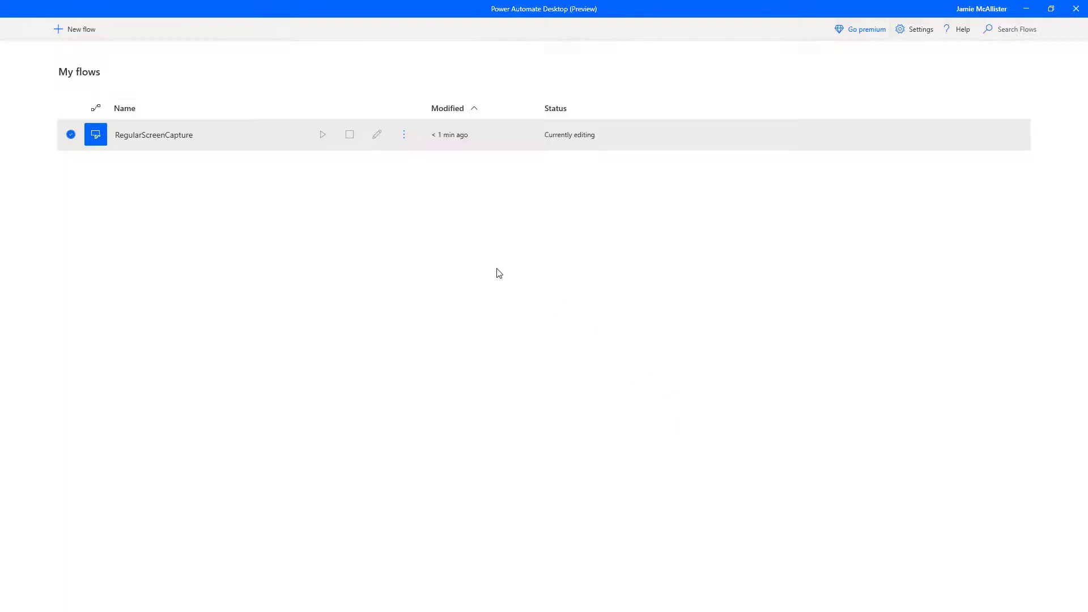
left_click(377, 135)
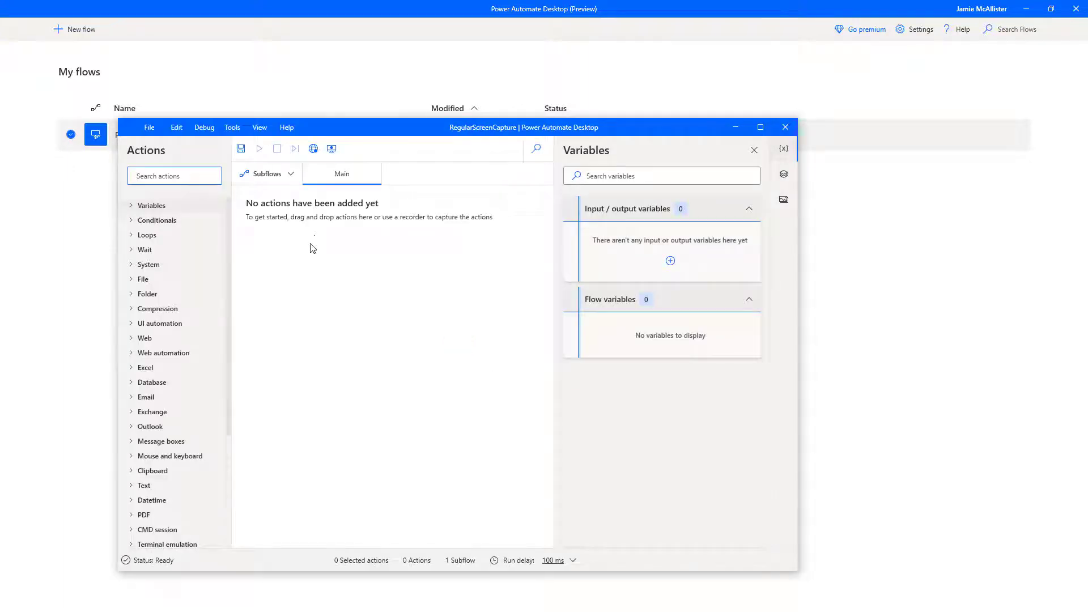
mouse_move(760, 127)
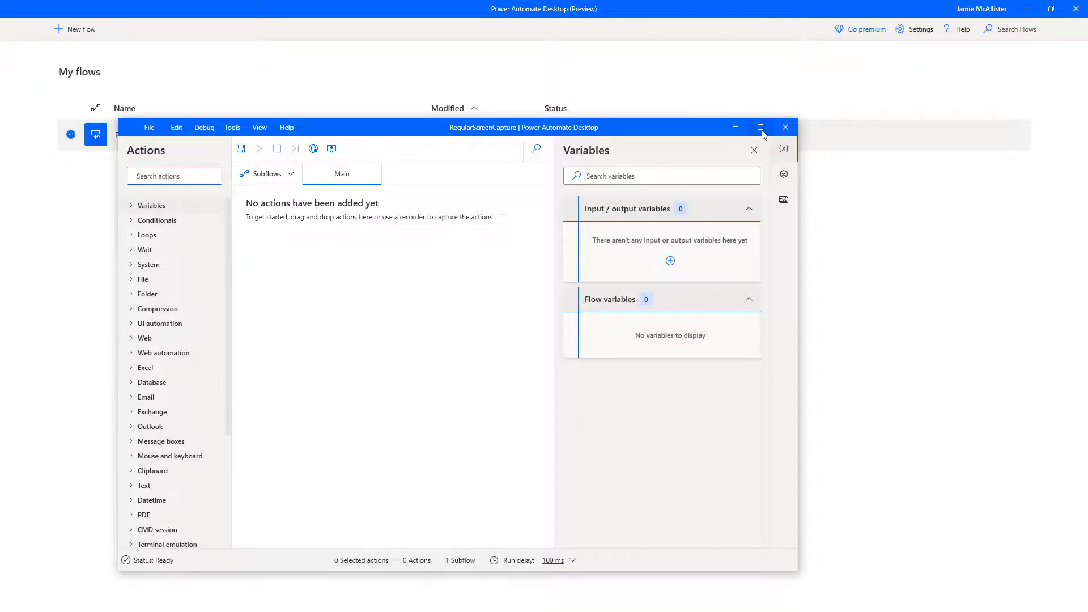
Maximize the RegularScreenCapture flow designer window.
left_click(760, 127)
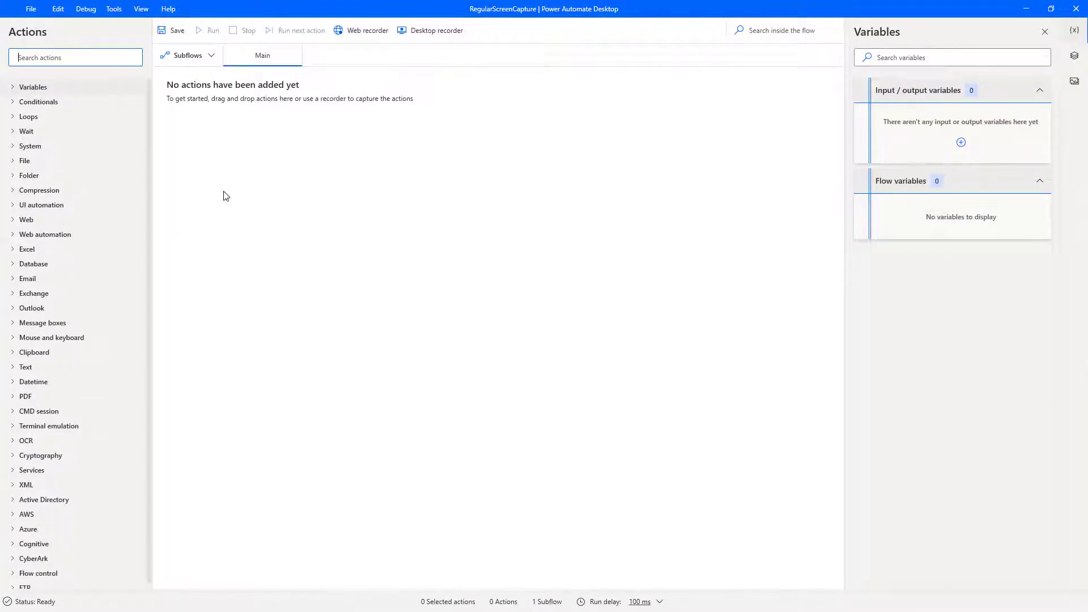
mouse_move(198, 180)
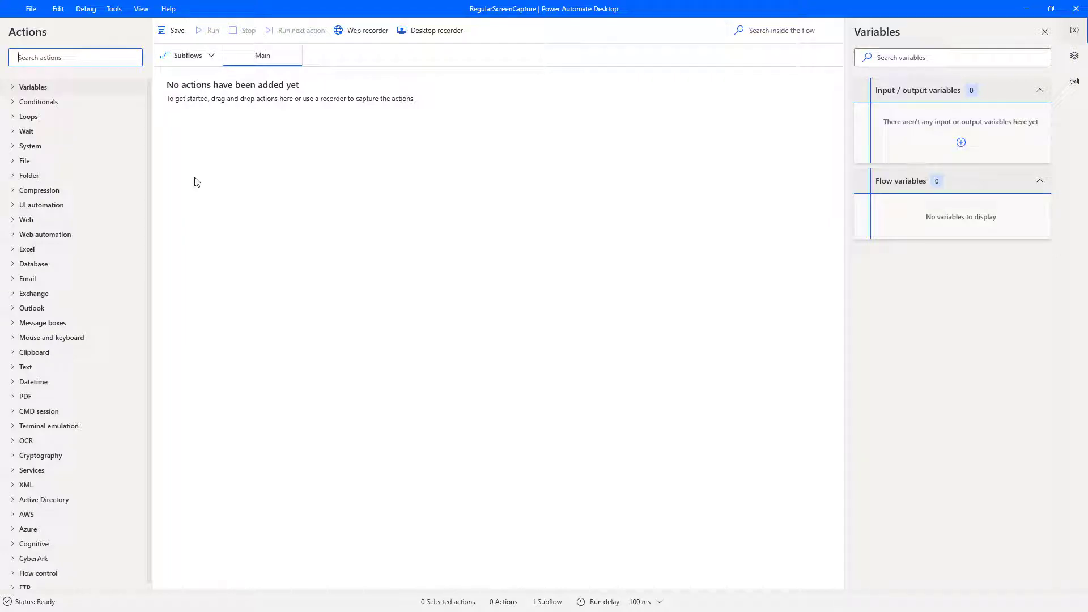
mouse_move(180, 182)
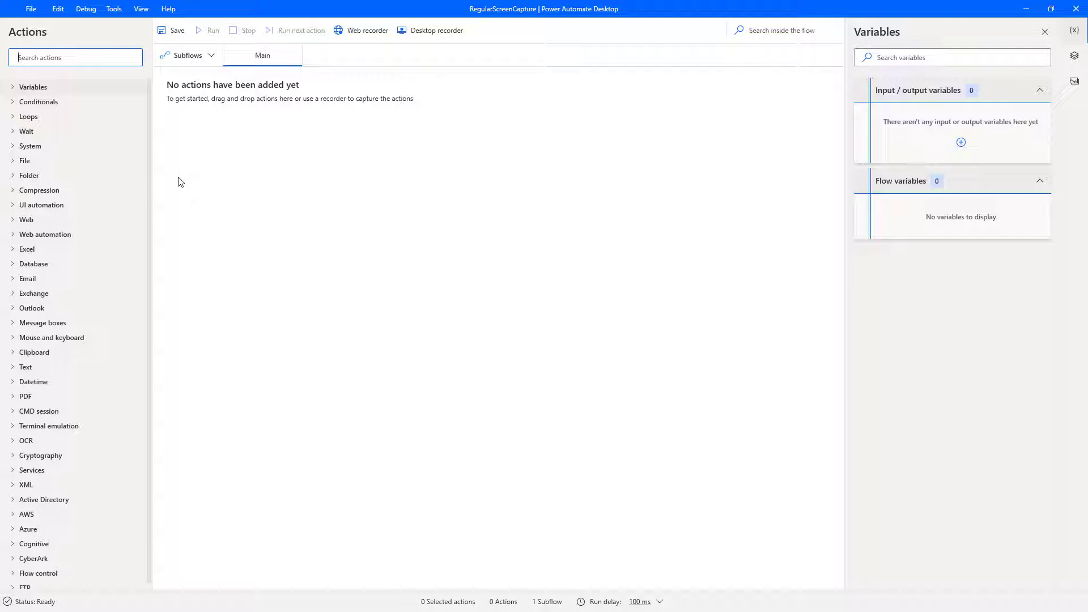
mouse_move(115, 133)
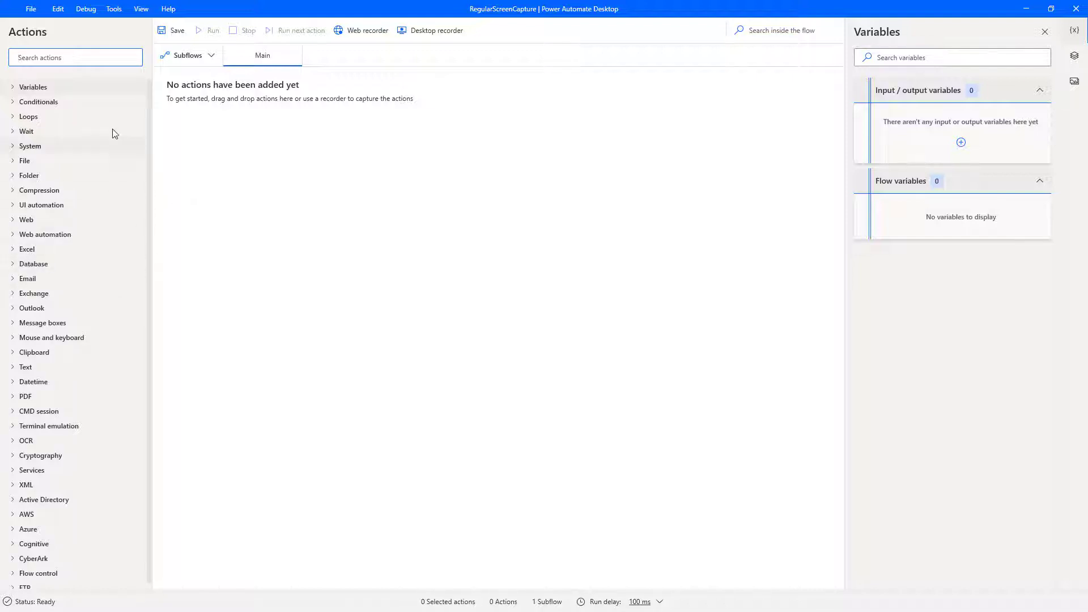
Add a Loop action with Start 1, End 100 and Increment 1.
left_click(75, 58)
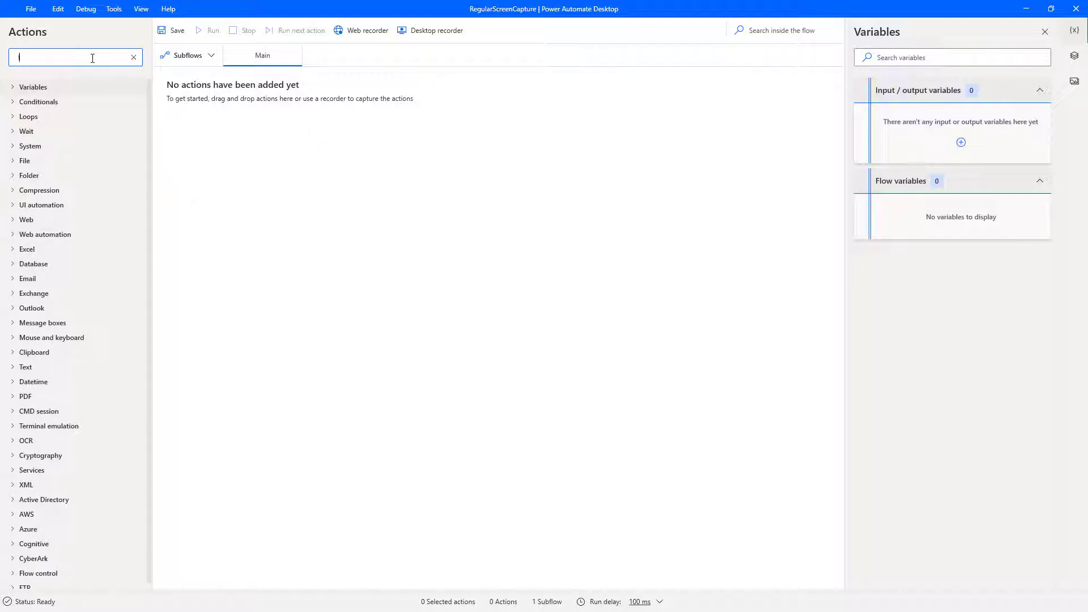
type("loop")
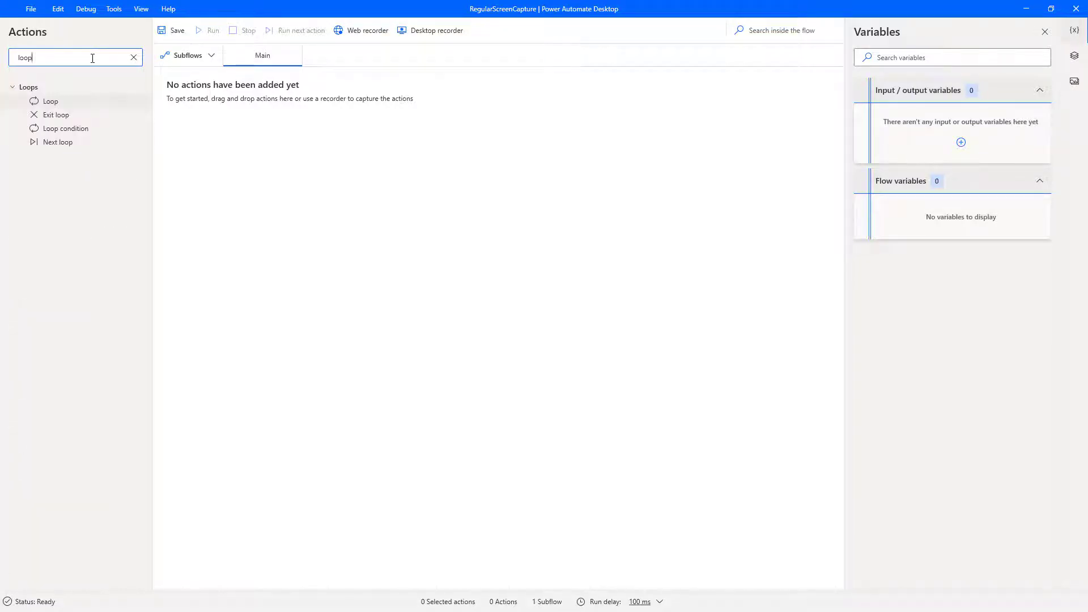
mouse_move(50, 101)
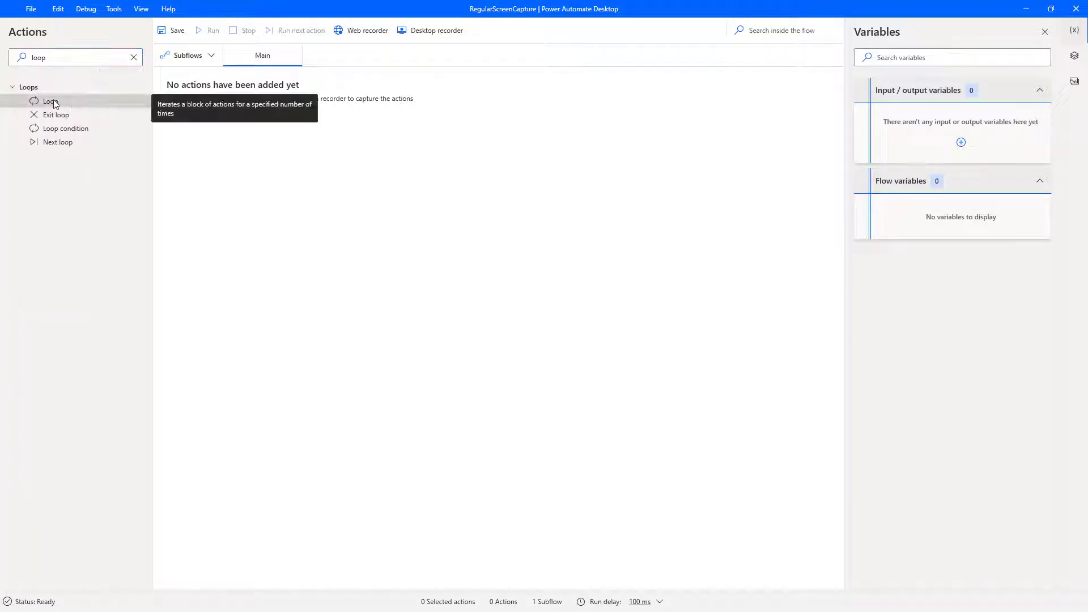
double_click(50, 101)
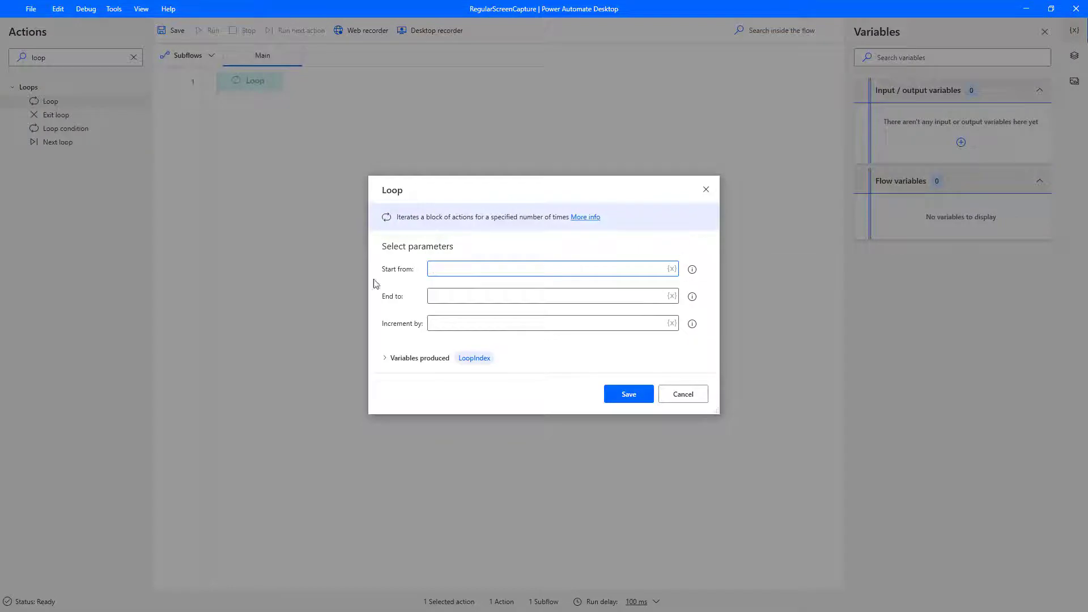
type("1")
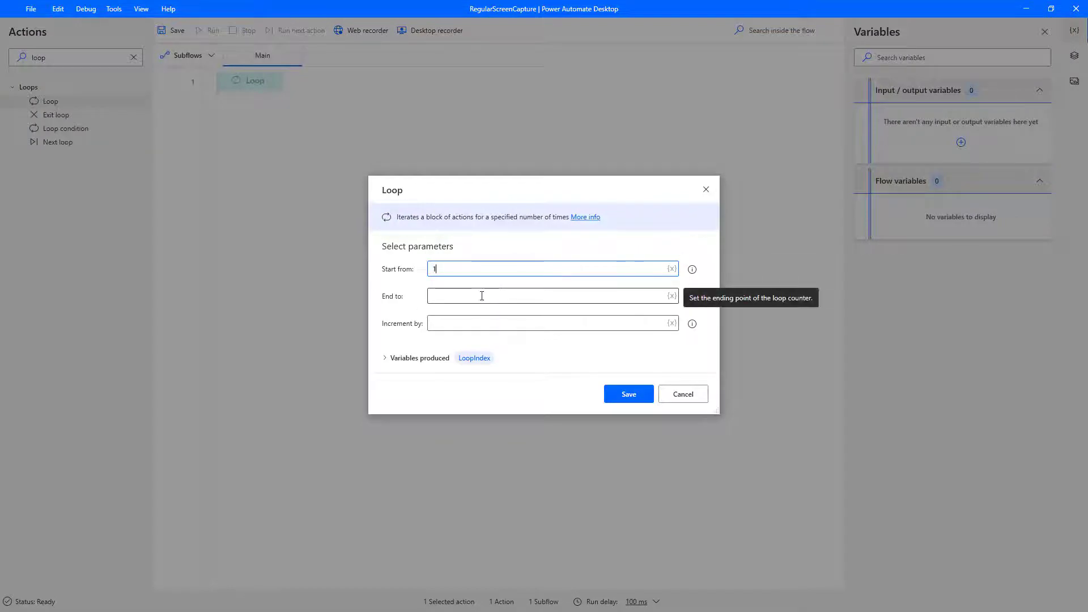
type("100")
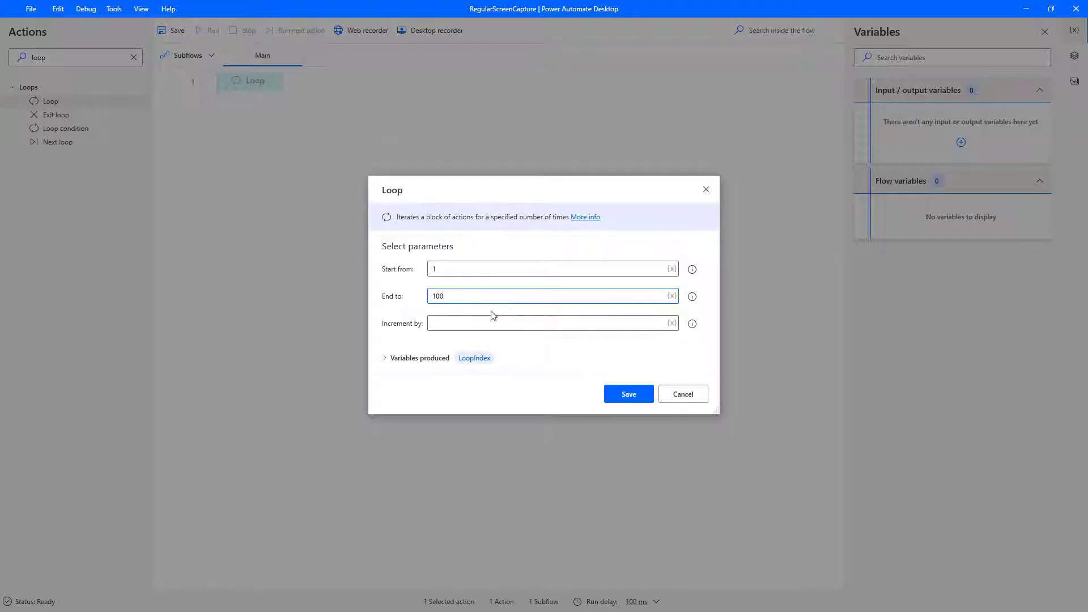
type("1")
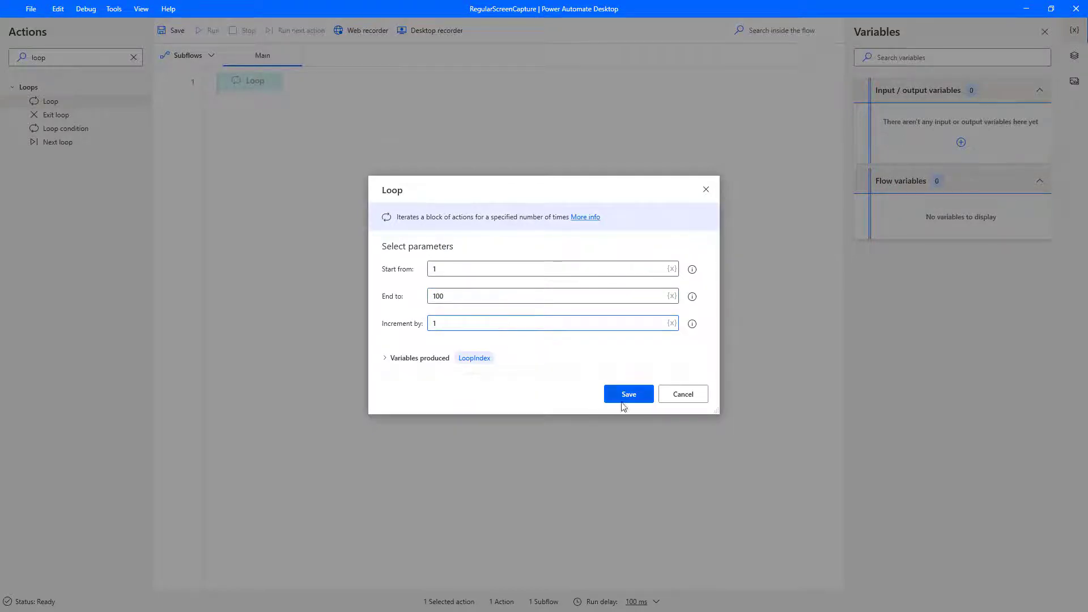
left_click(627, 394)
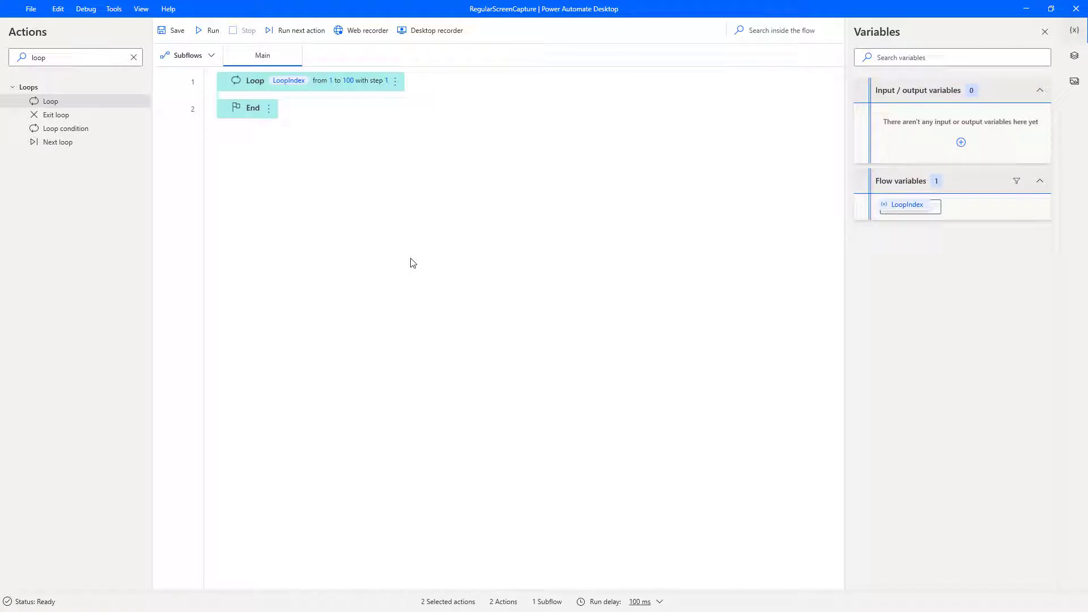
mouse_move(114, 94)
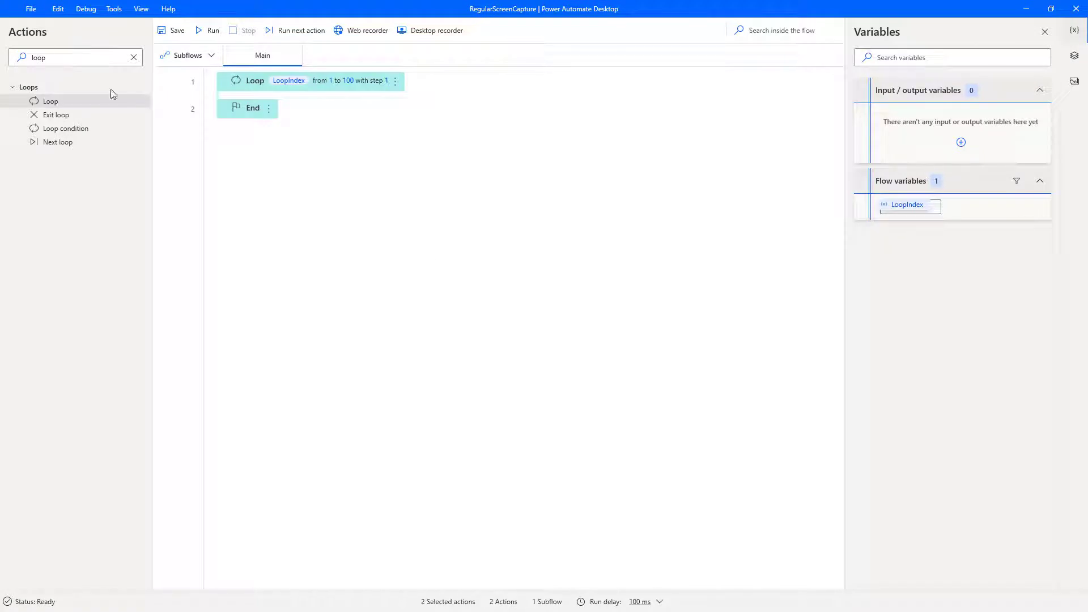
Place a Wait action inside the Loop with a 10-second duration.
left_click(133, 57)
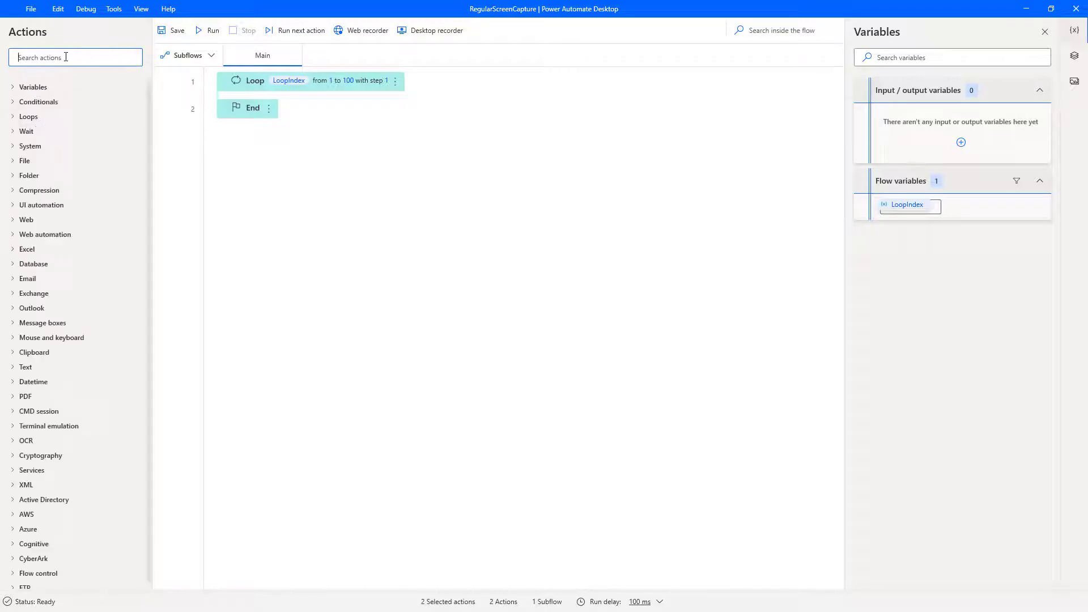
type("wait")
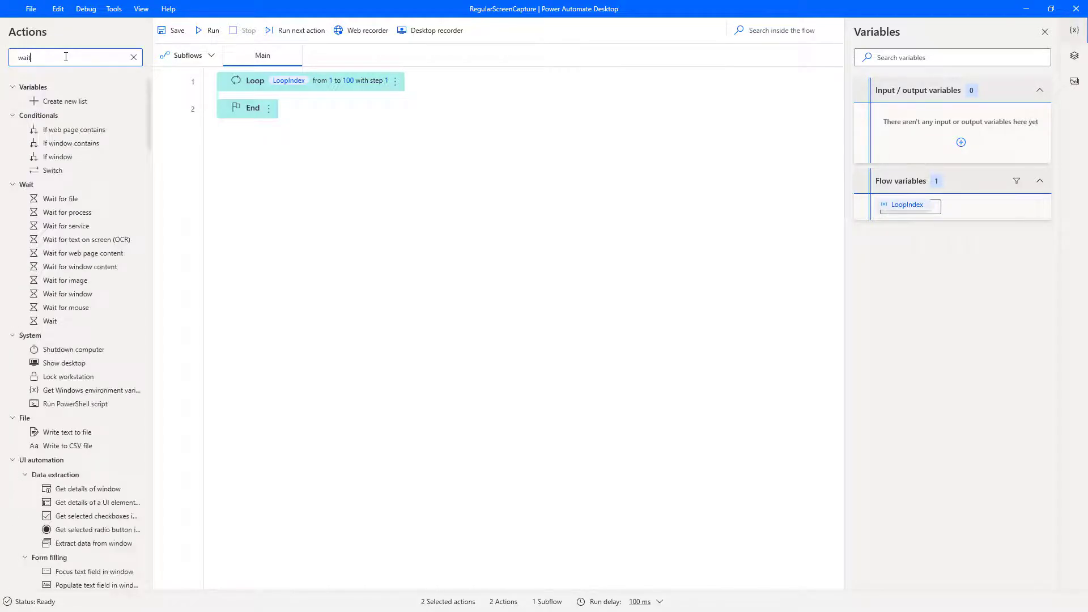
type("wait")
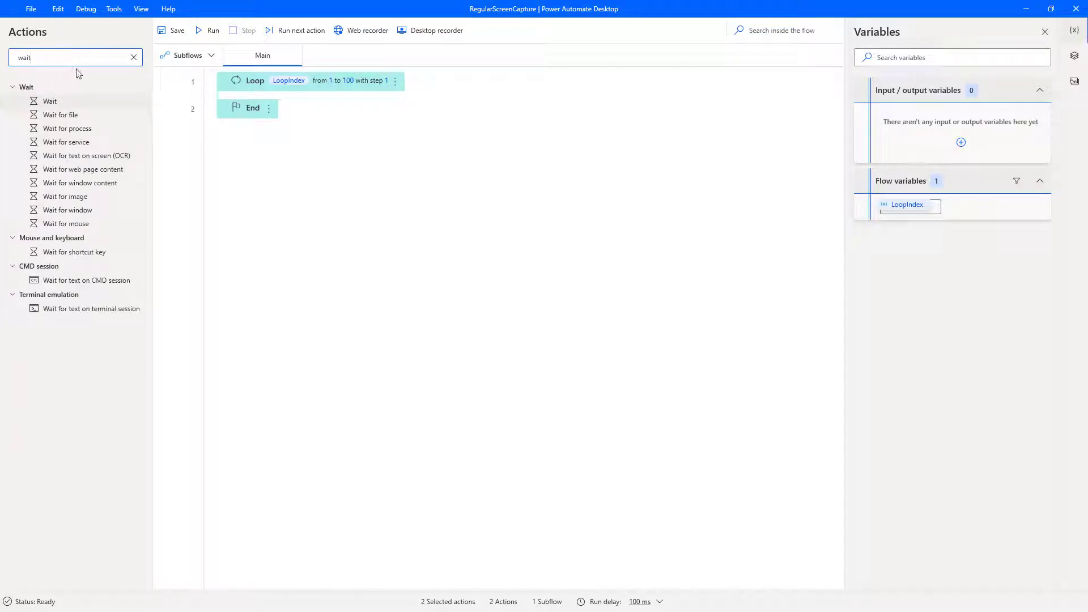
mouse_move(49, 101)
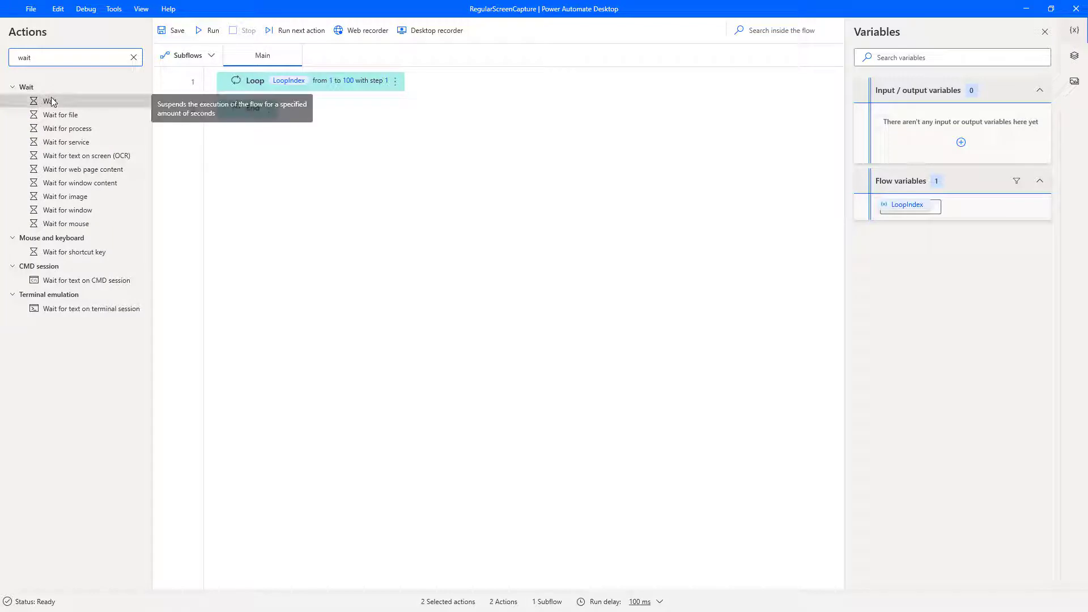
left_click_drag(49, 101, 250, 91)
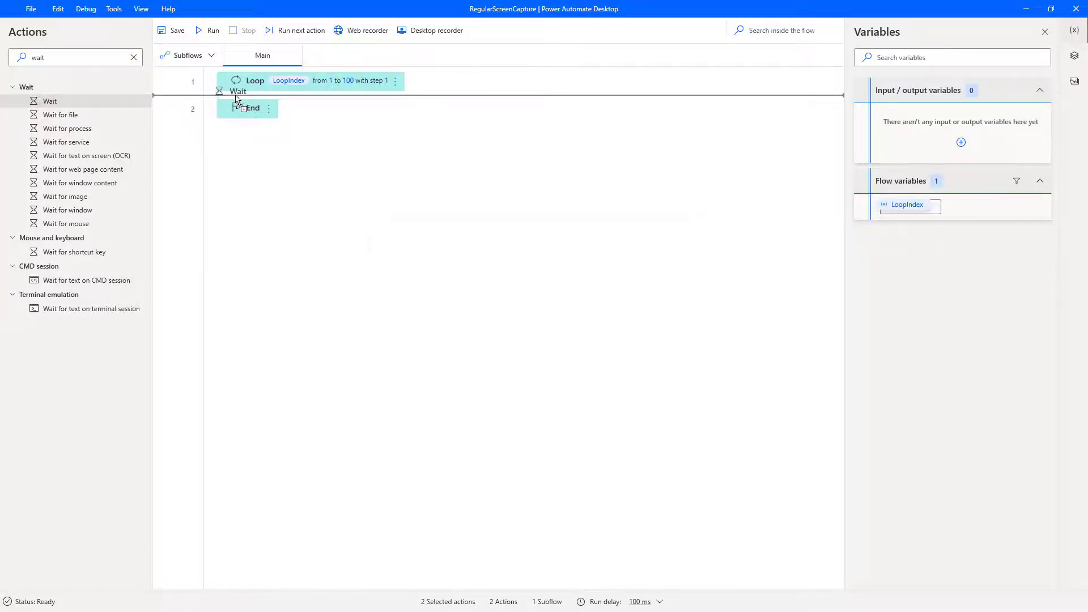
double_click(238, 90)
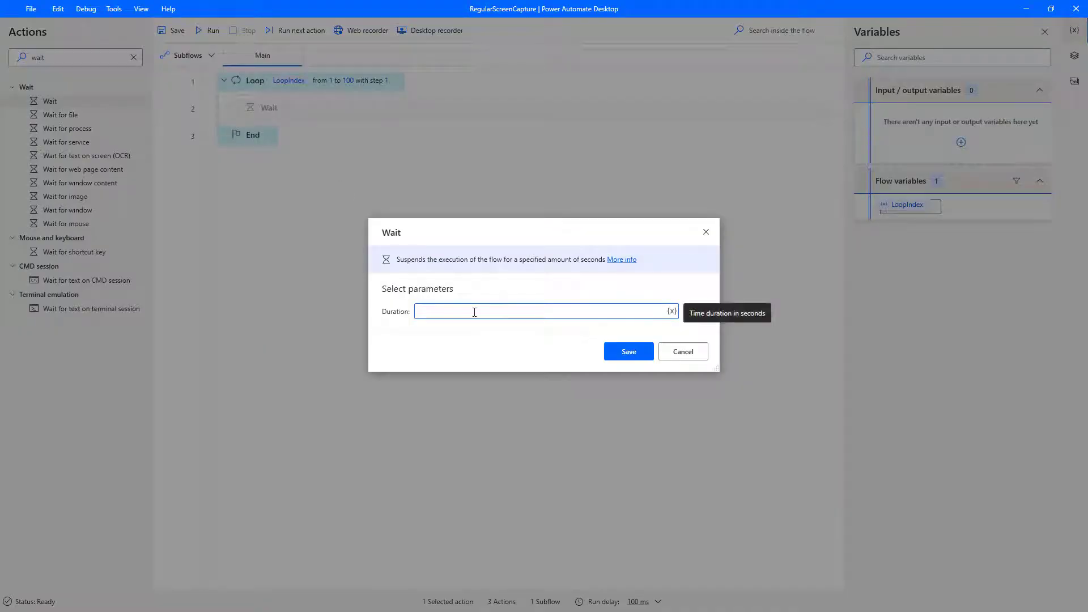
type("1")
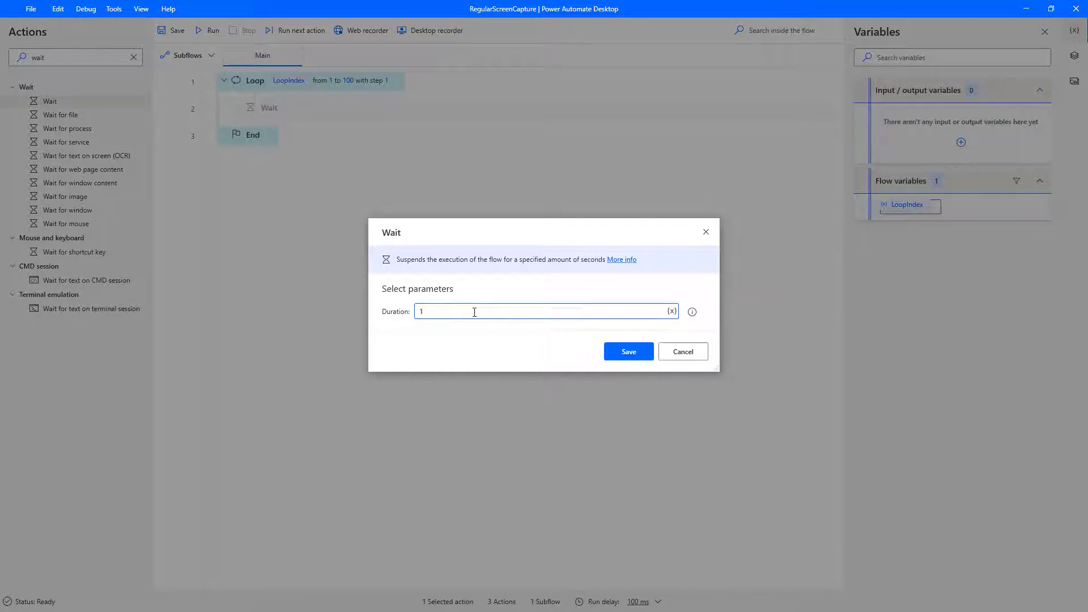
type("0")
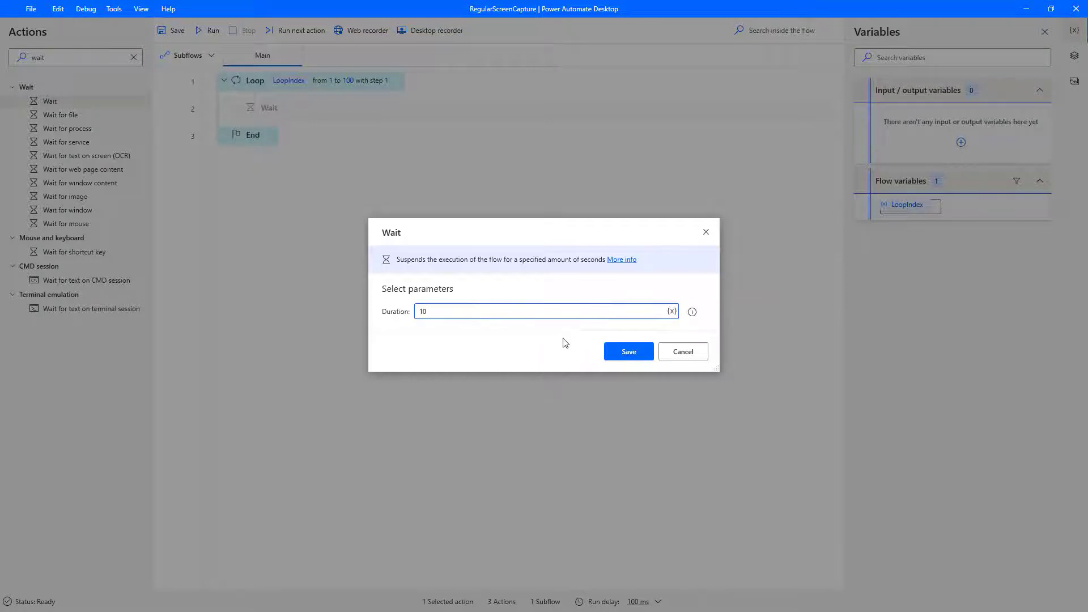
left_click(627, 351)
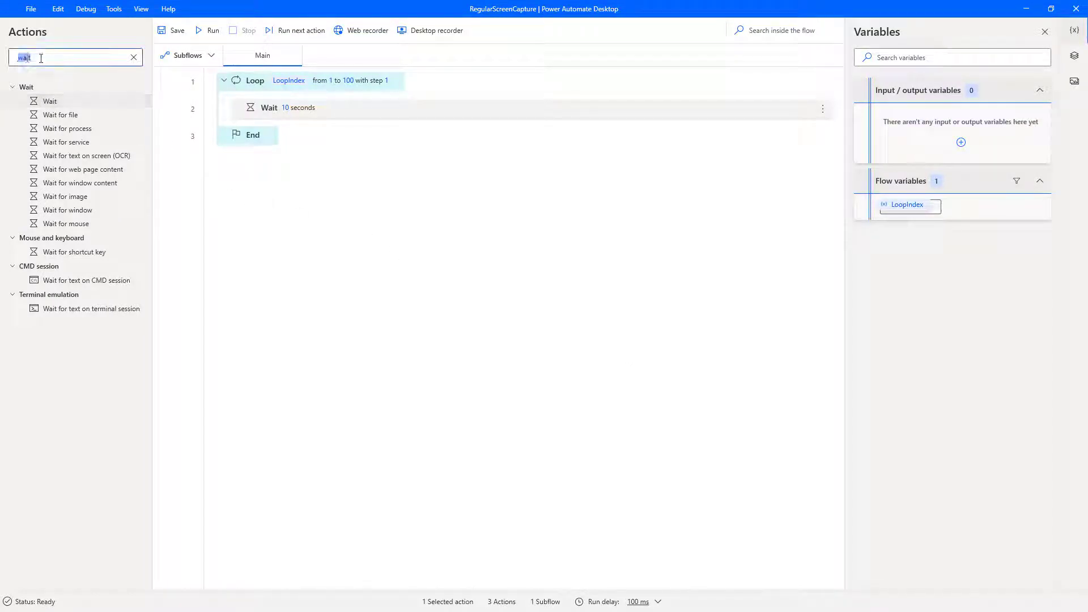
Add Get current date and time after Wait, keeping defaults (CurrentDateTime).
type("time")
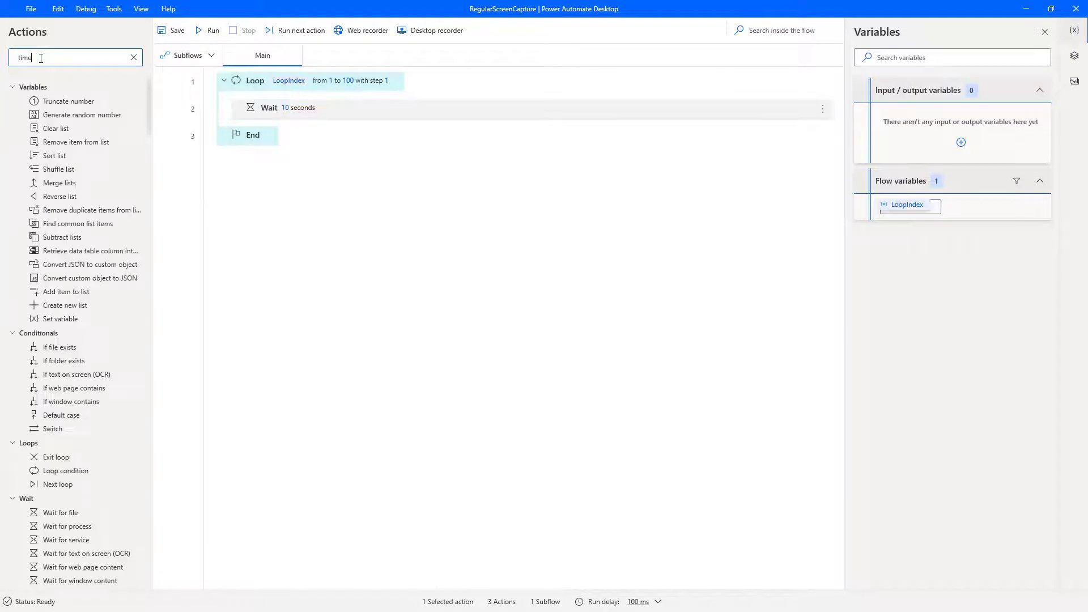
type("time")
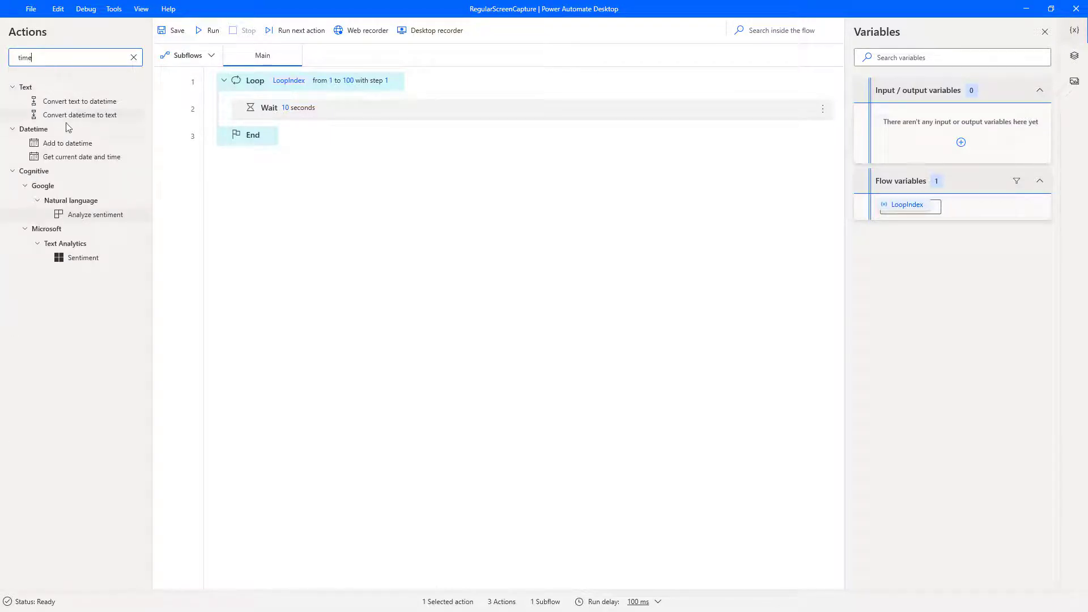
left_click_drag(82, 156, 302, 130)
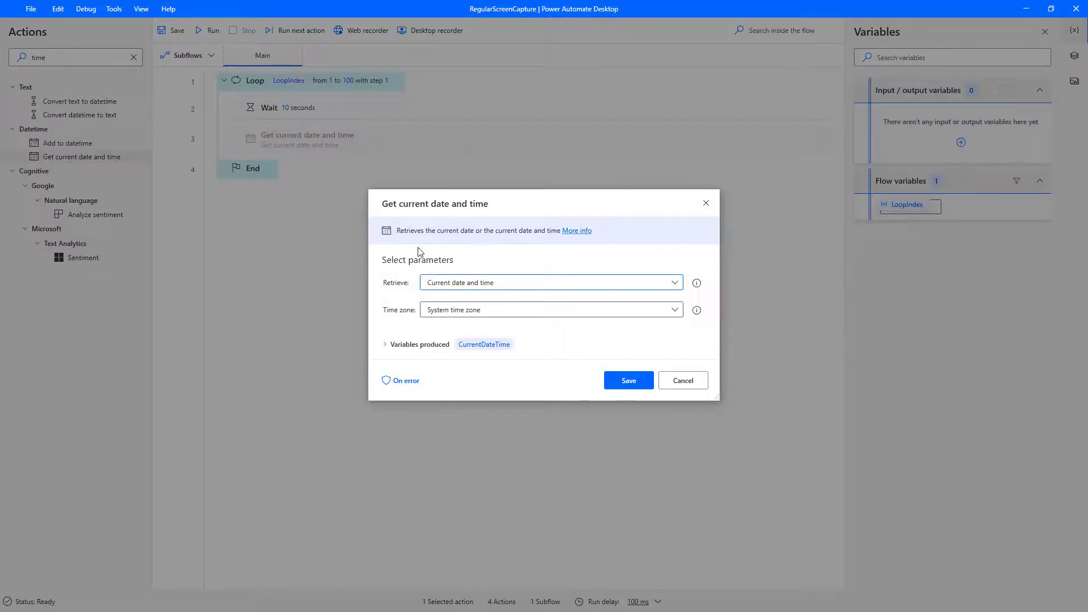
mouse_move(553, 332)
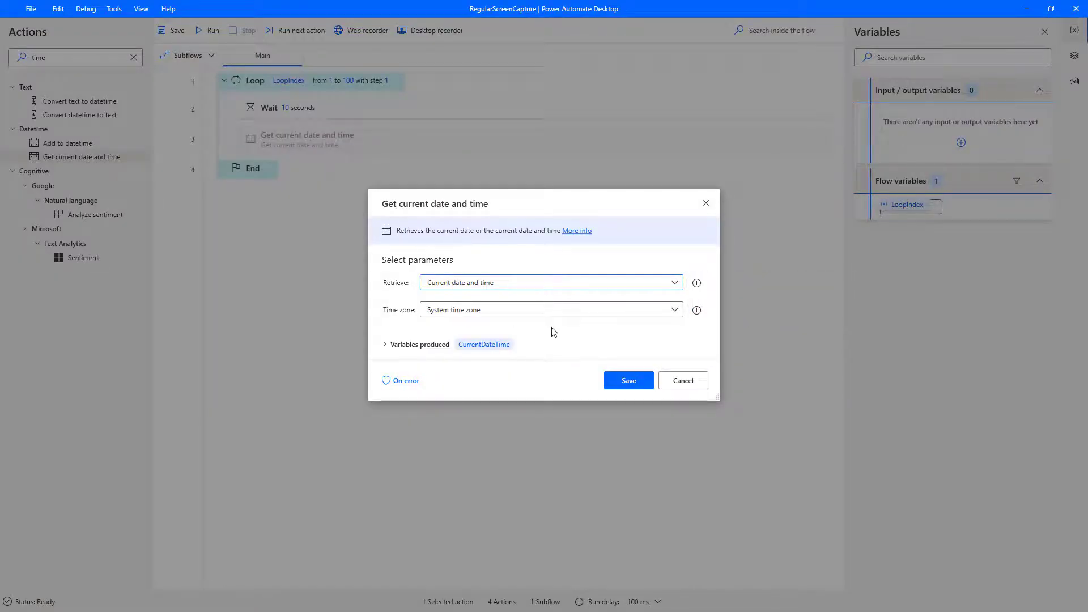
left_click(627, 380)
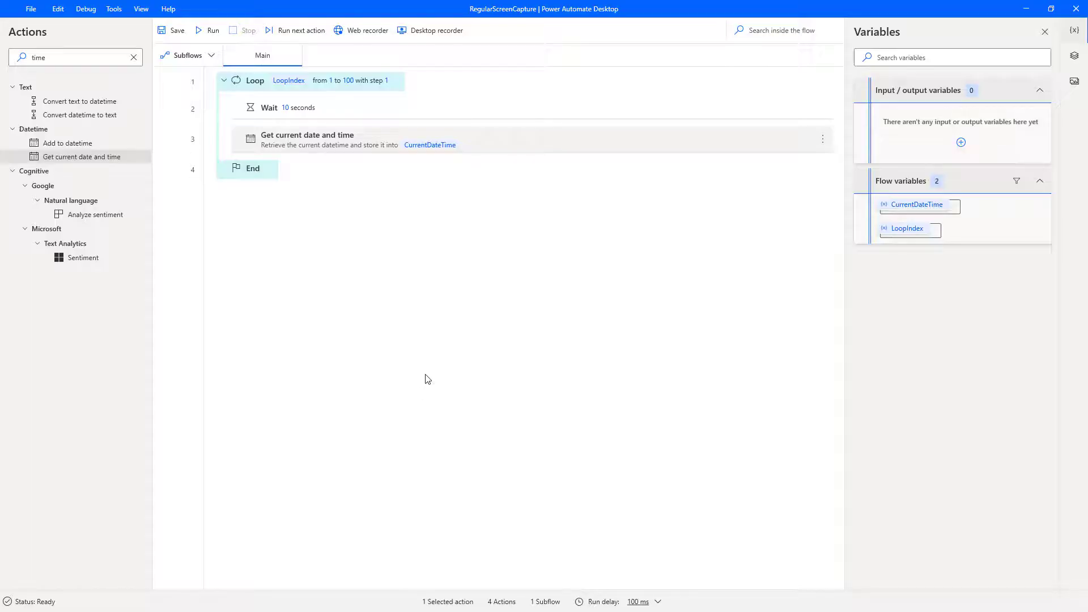
mouse_move(443, 377)
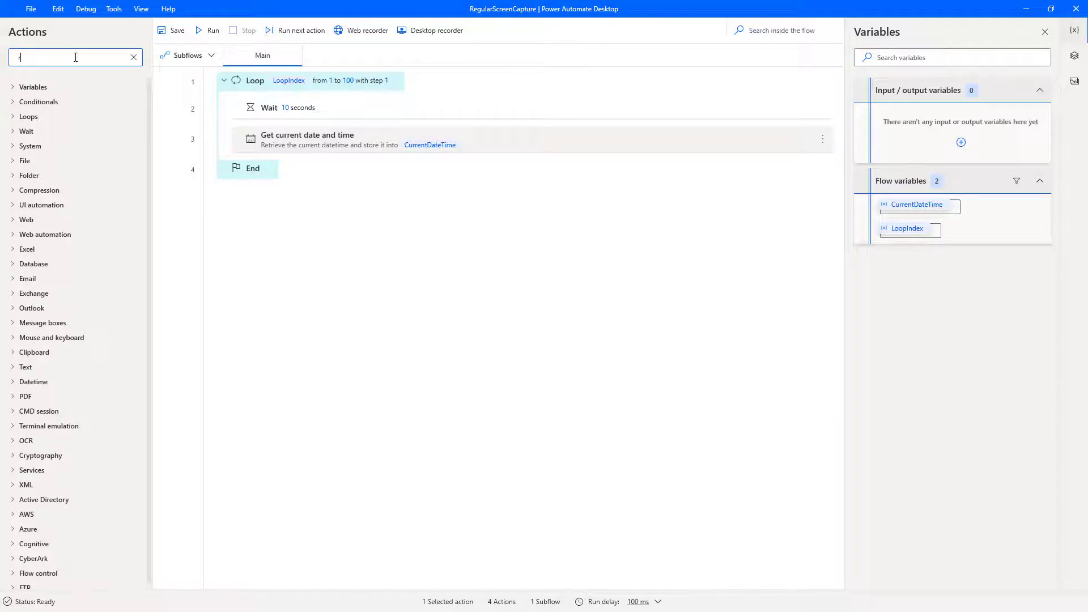
Add Replace text on %CurrentDateTime% with regex [^\w\.@-] replaced by '_'.
type("replace")
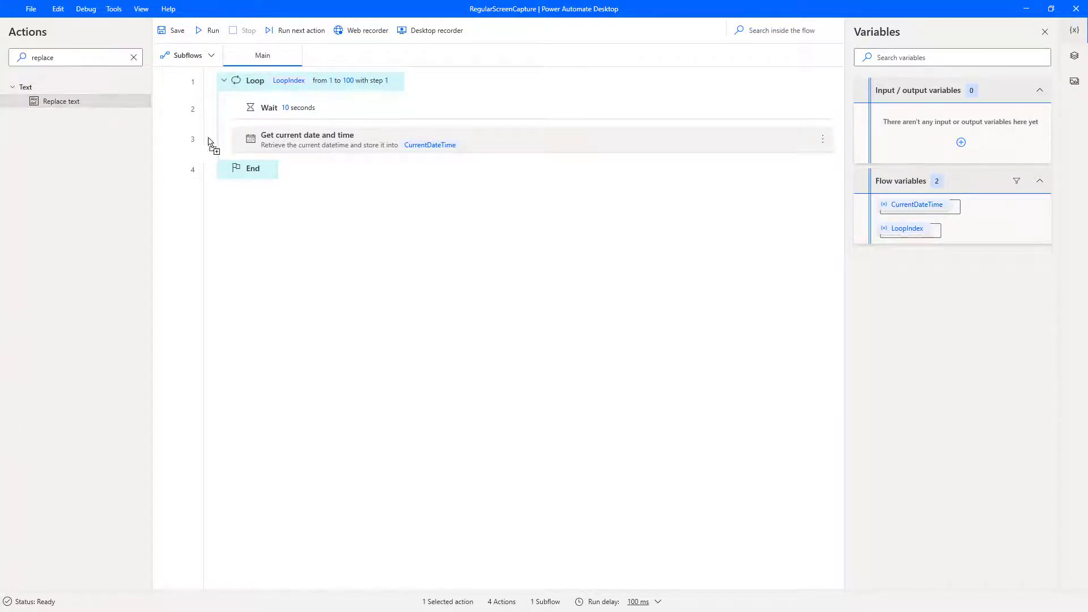
double_click(61, 101)
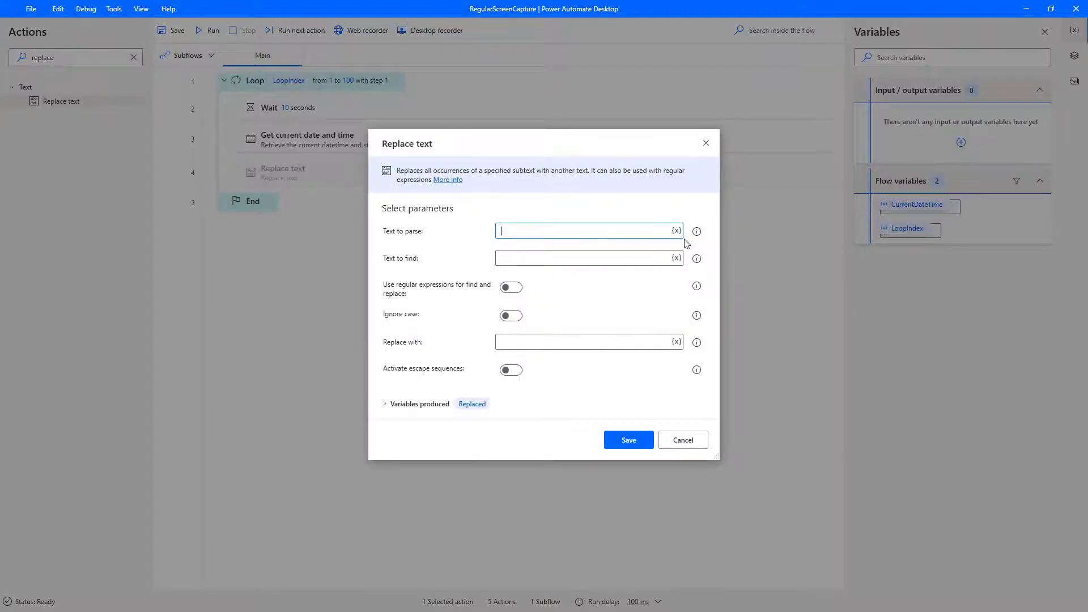
left_click(675, 230)
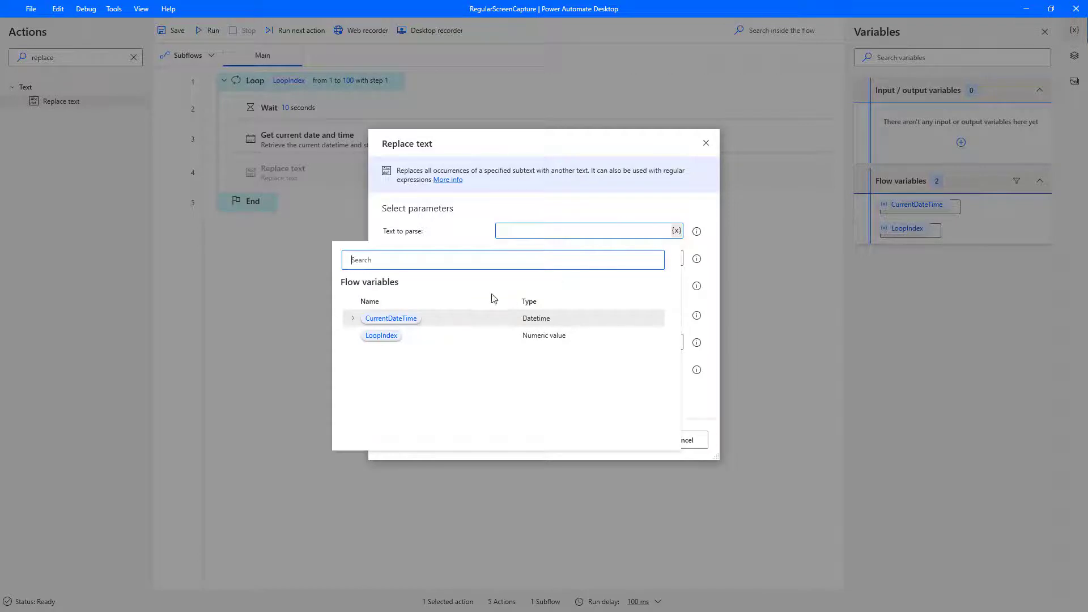
left_click(391, 318)
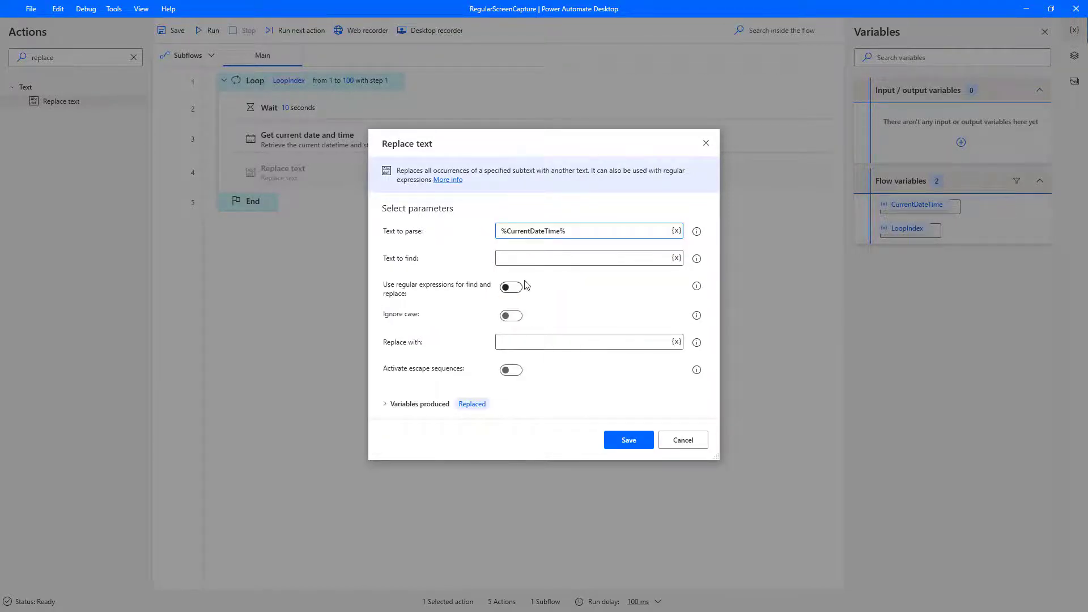
left_click(510, 286)
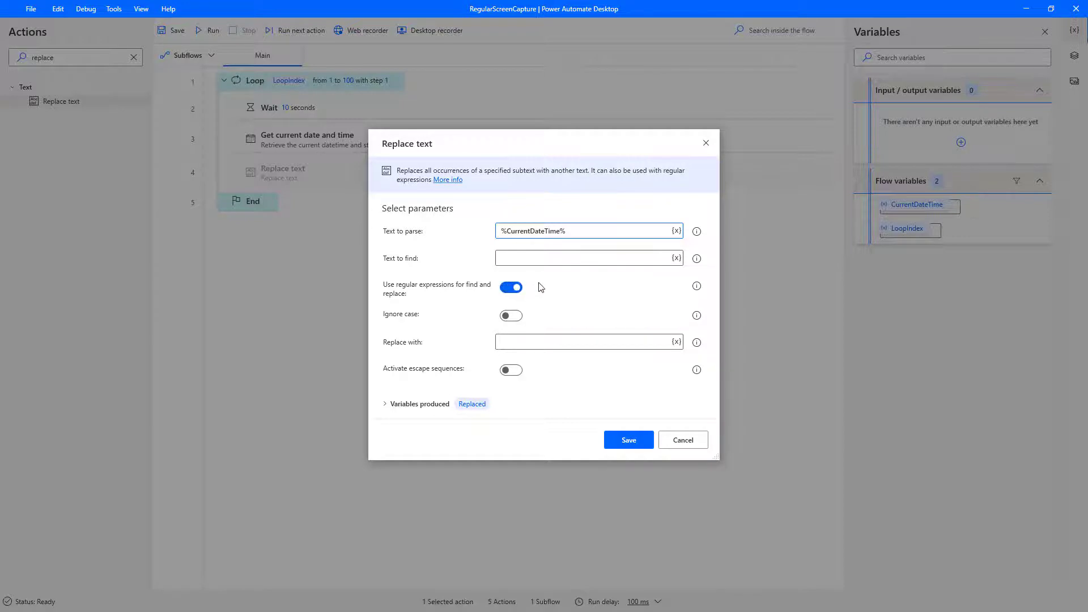
type("[^\\w\\.@-]")
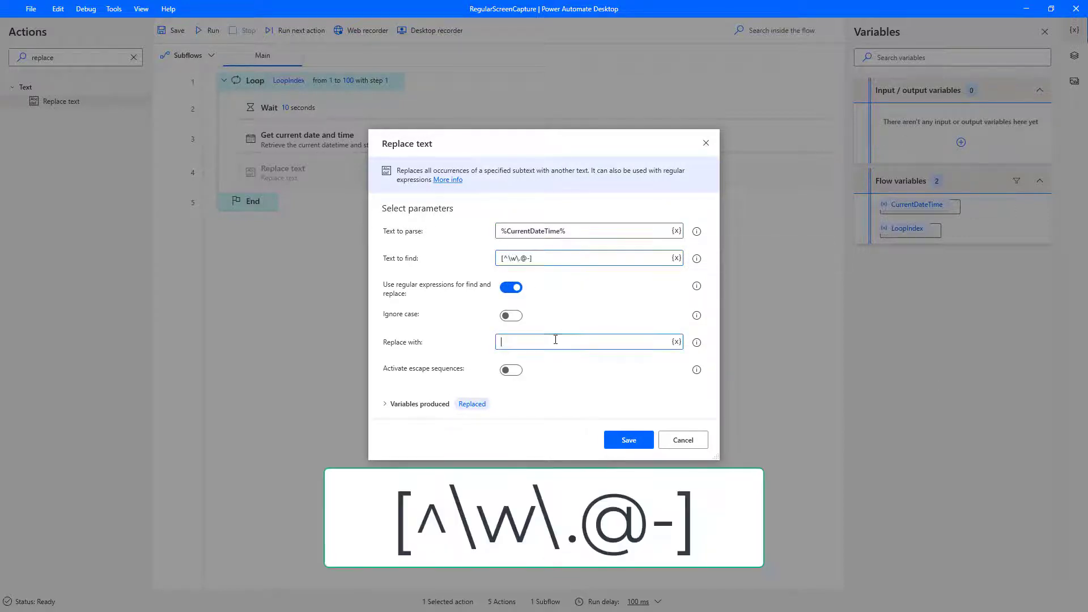
type("_")
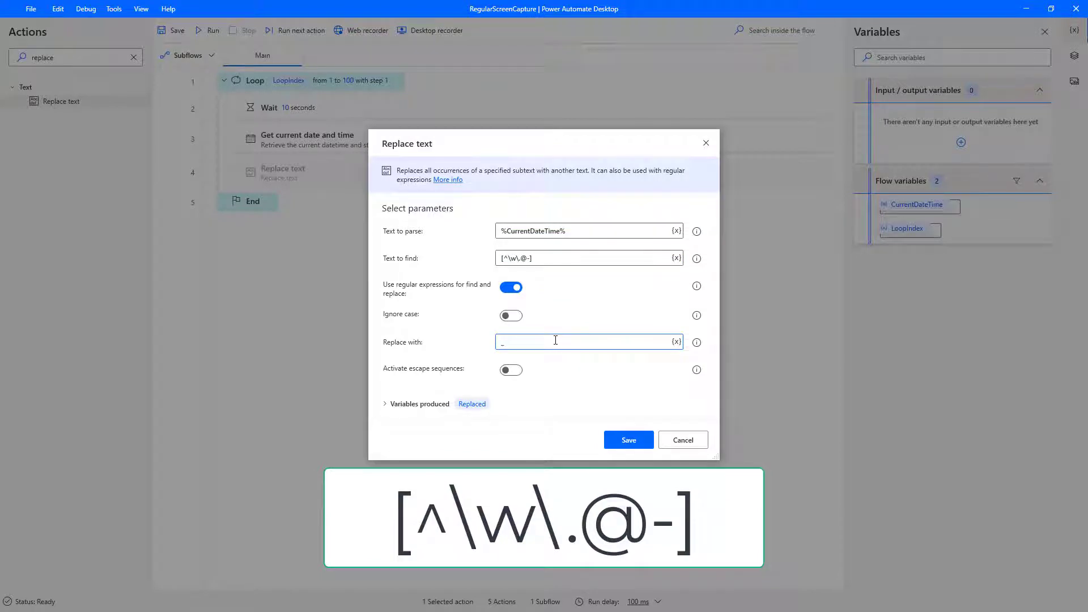
mouse_move(568, 372)
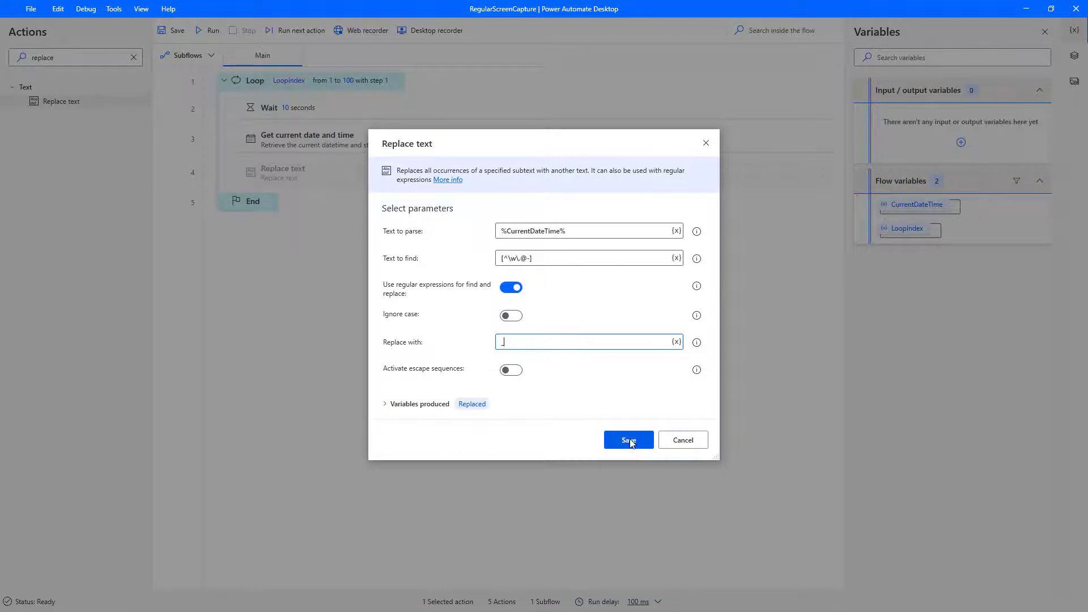
left_click(627, 439)
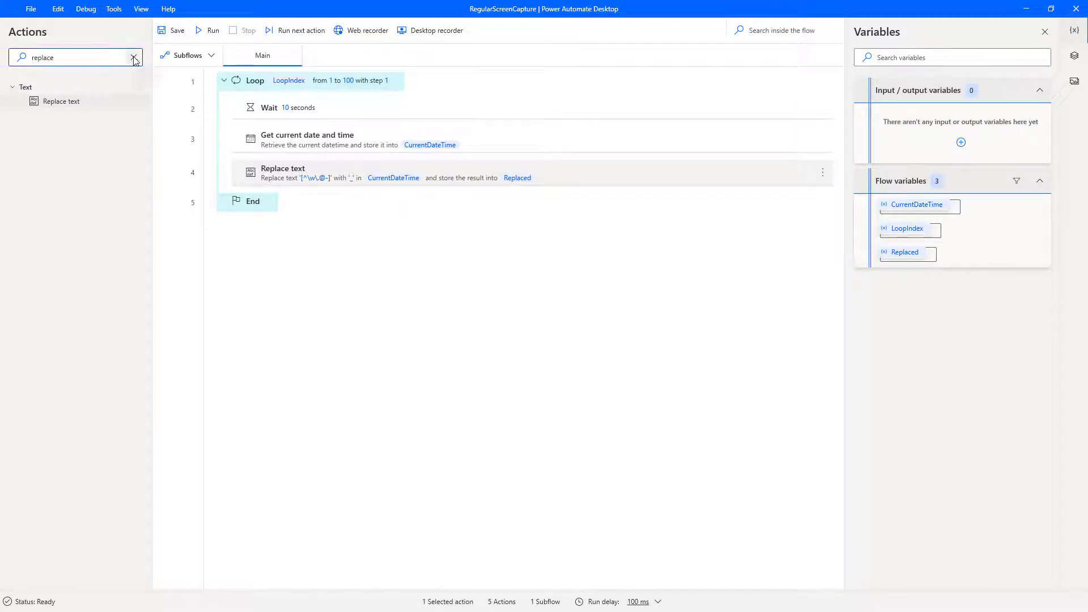
Add a Take screenshot action to the loop after Replace text.
left_click(135, 58)
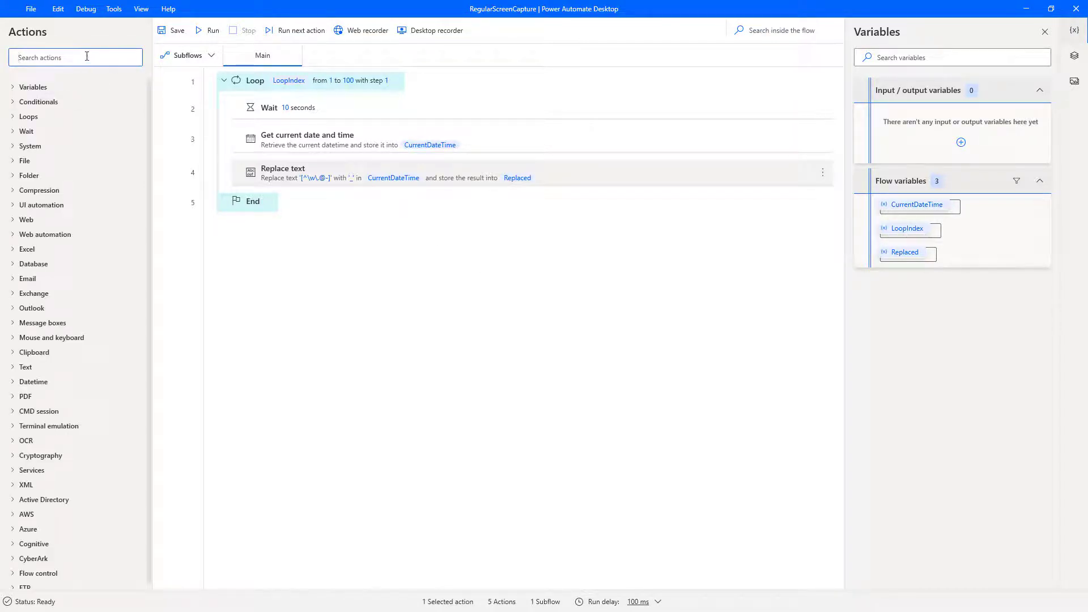
type("screenshot")
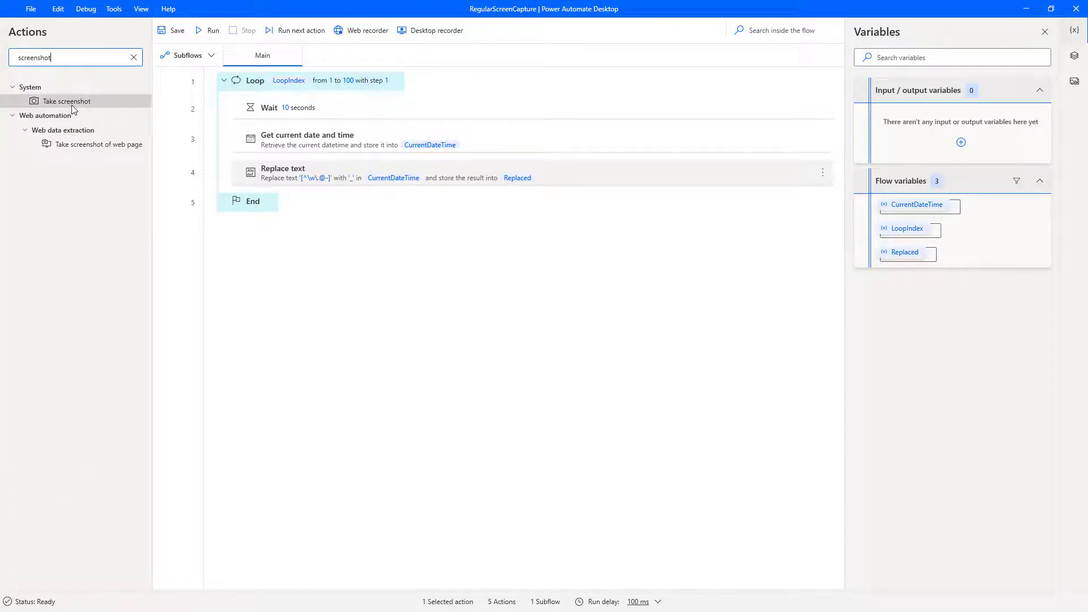
left_click_drag(65, 100, 271, 187)
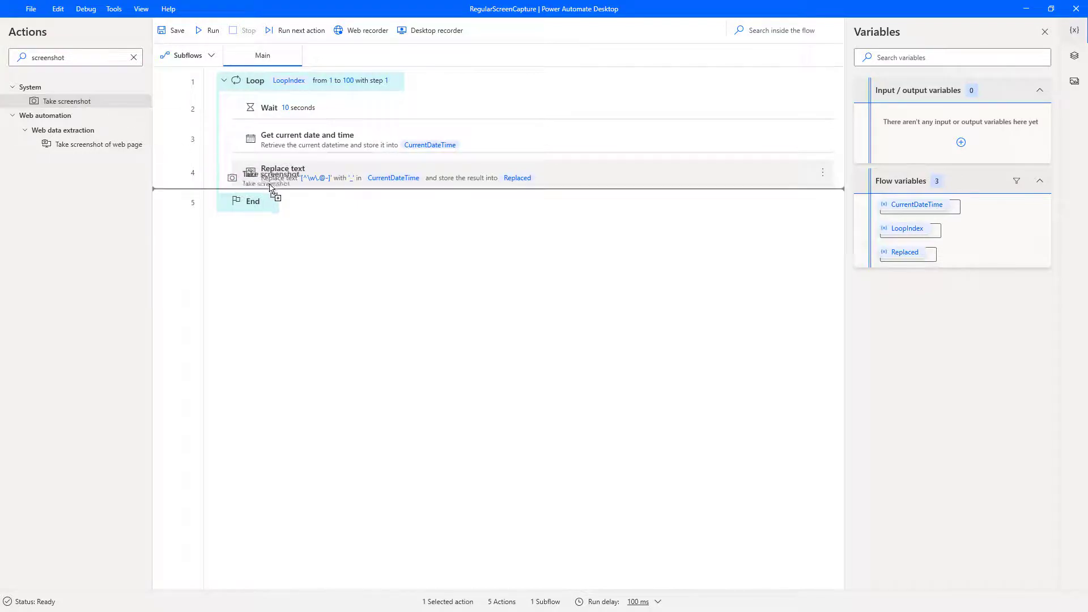
left_click_drag(66, 100, 271, 181)
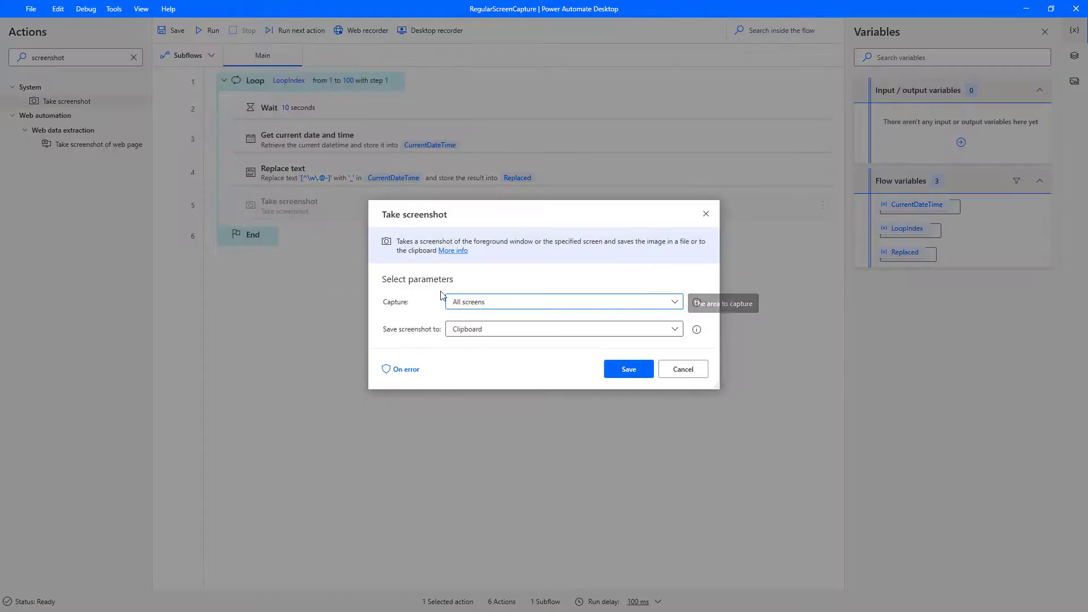
Capture the primary screen to a file in JPG format.
left_click(563, 301)
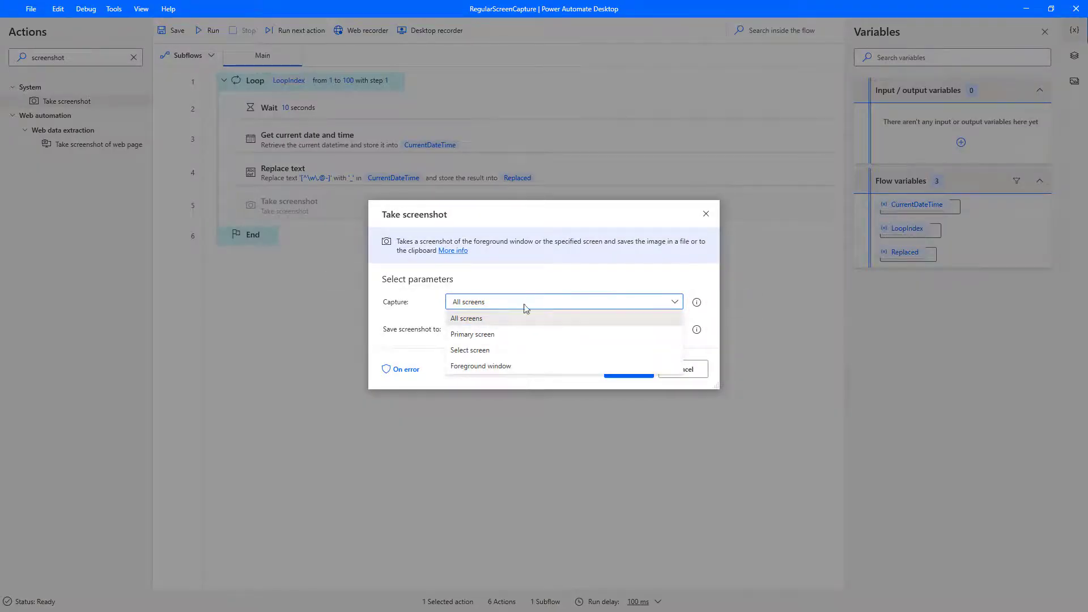
left_click(472, 333)
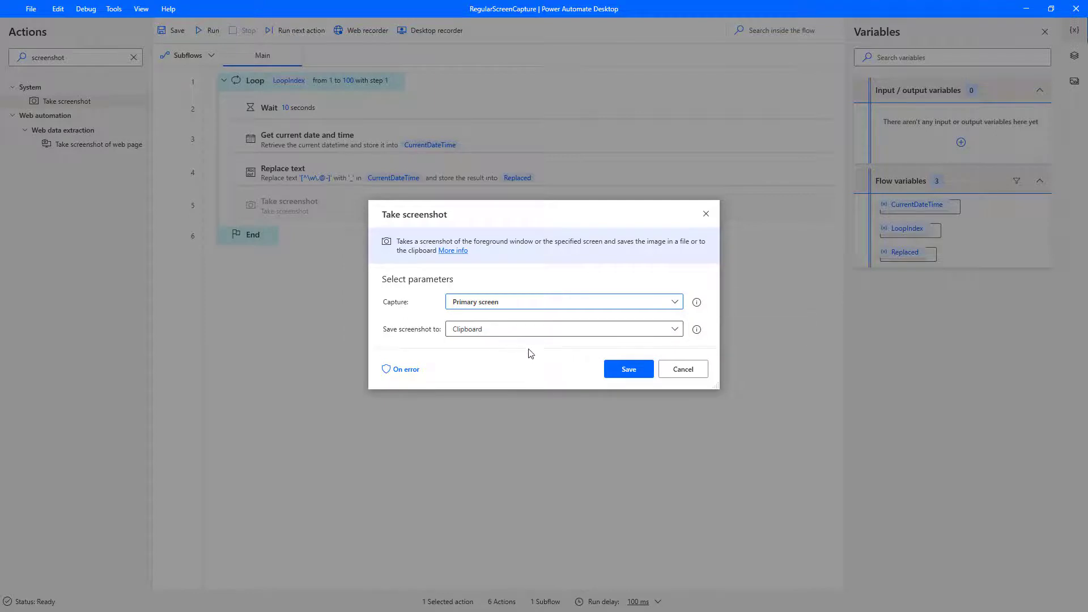
left_click(562, 329)
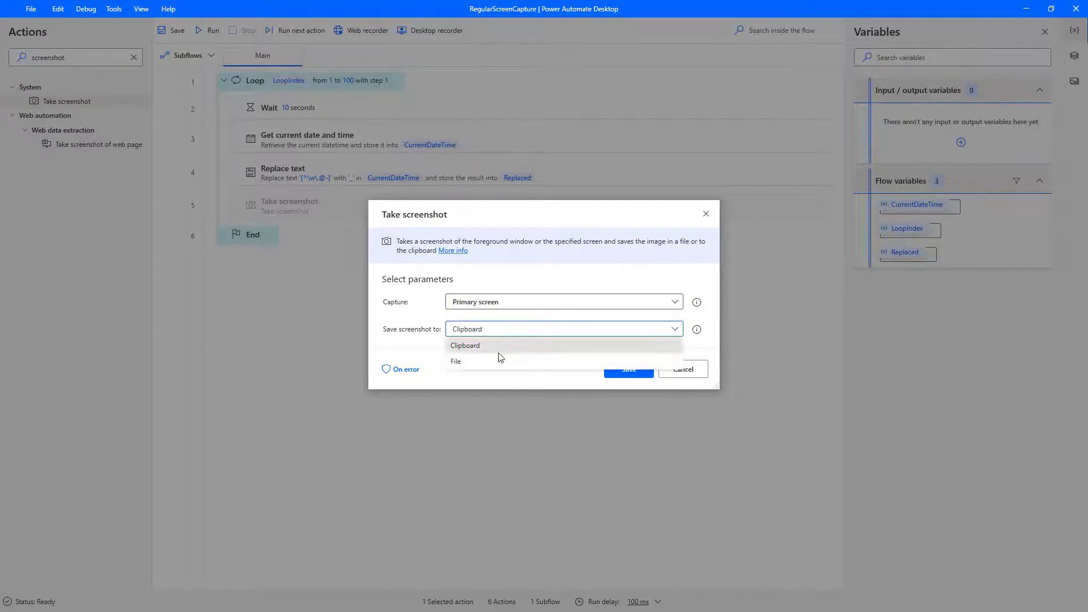
left_click(455, 360)
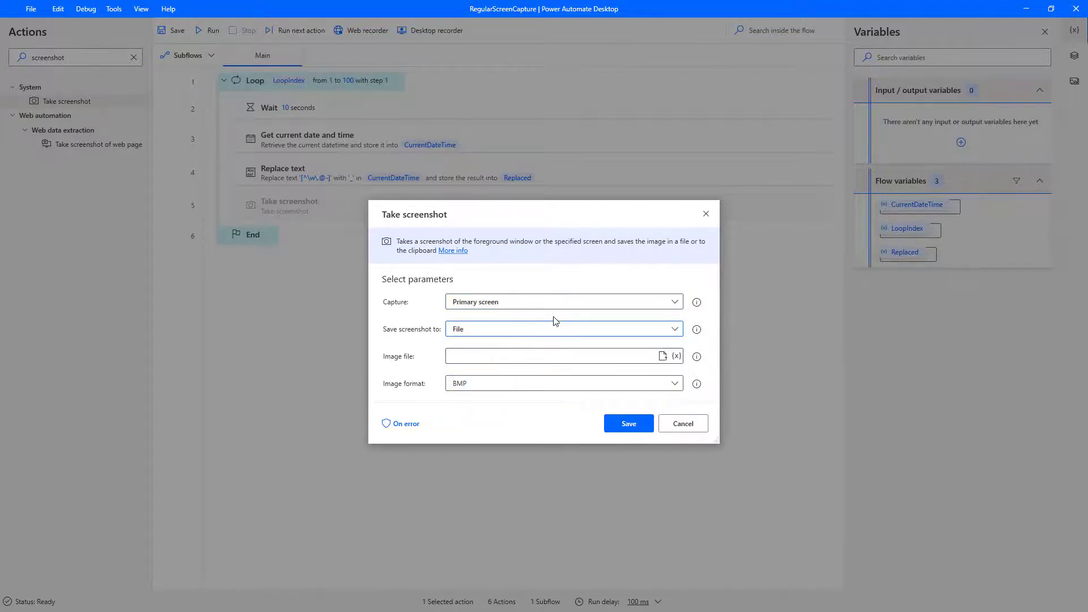
left_click(562, 383)
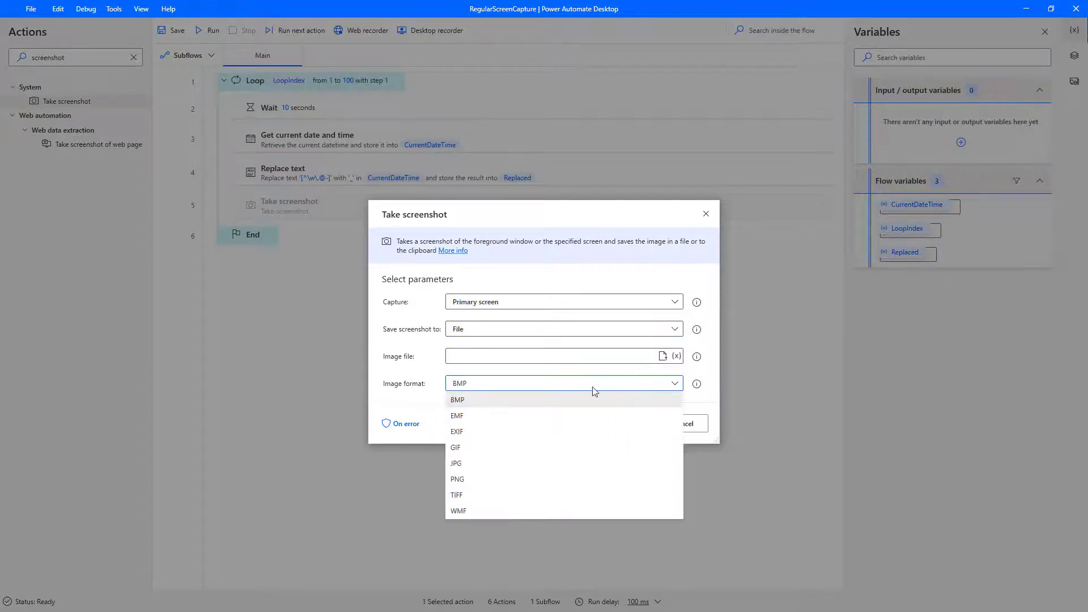
left_click(455, 463)
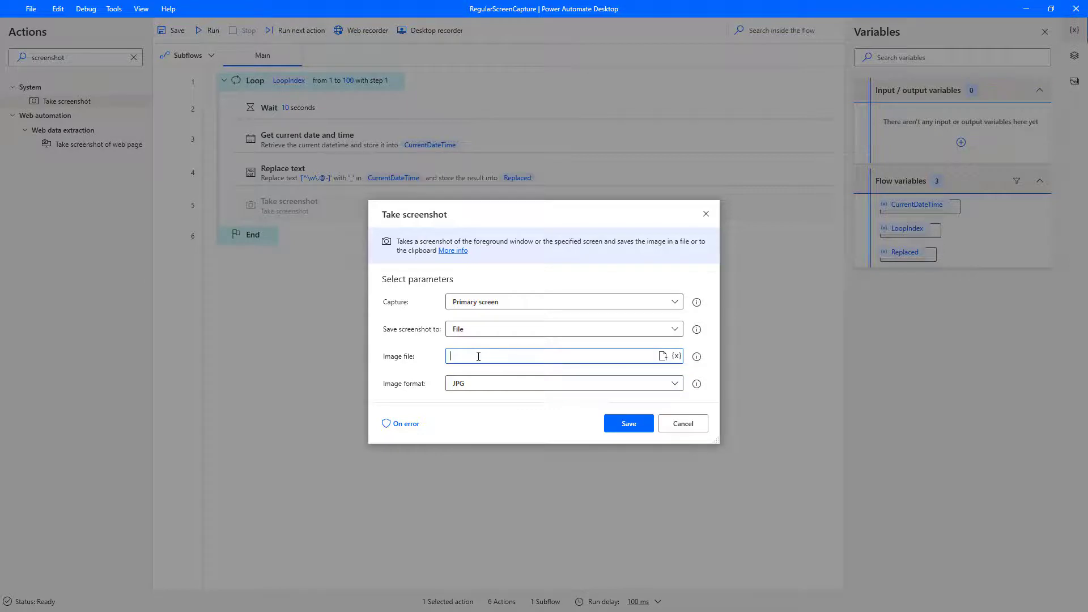
Set the file path to C:\Users\grudg\Documents\ScreenGrabs\%Replaced%.jpg and save.
type("C:\\Users\\grudg\\Documents\\ScreenGrabs")
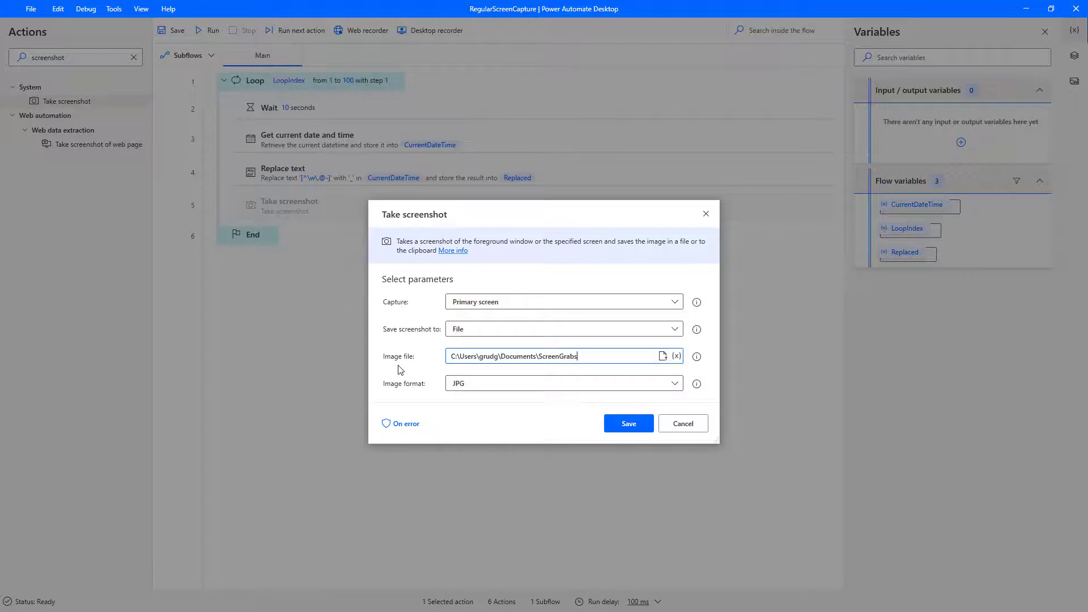
type("\\")
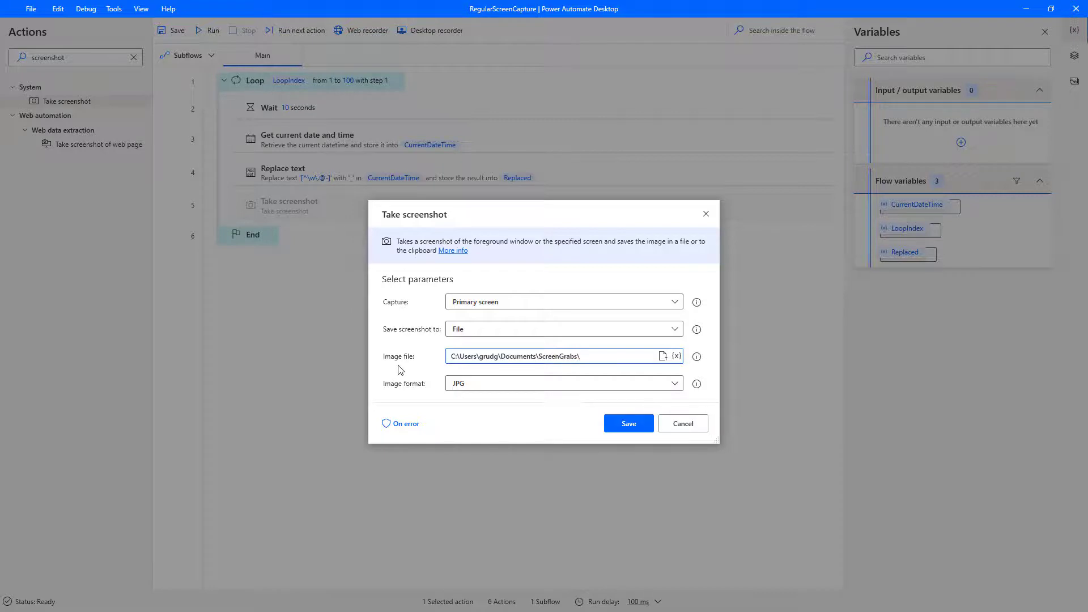
mouse_move(680, 368)
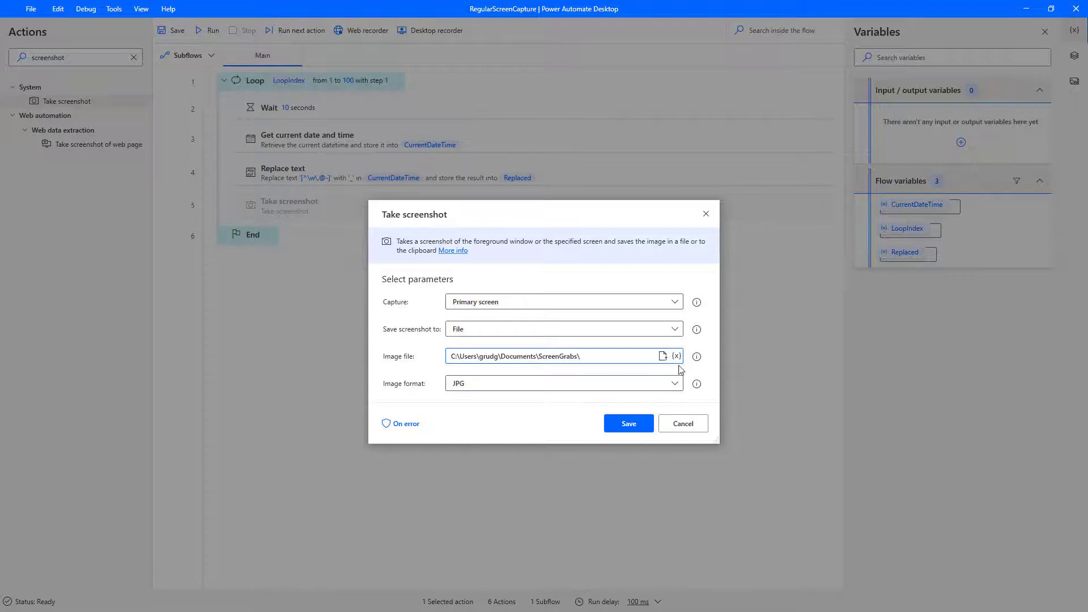
left_click(674, 356)
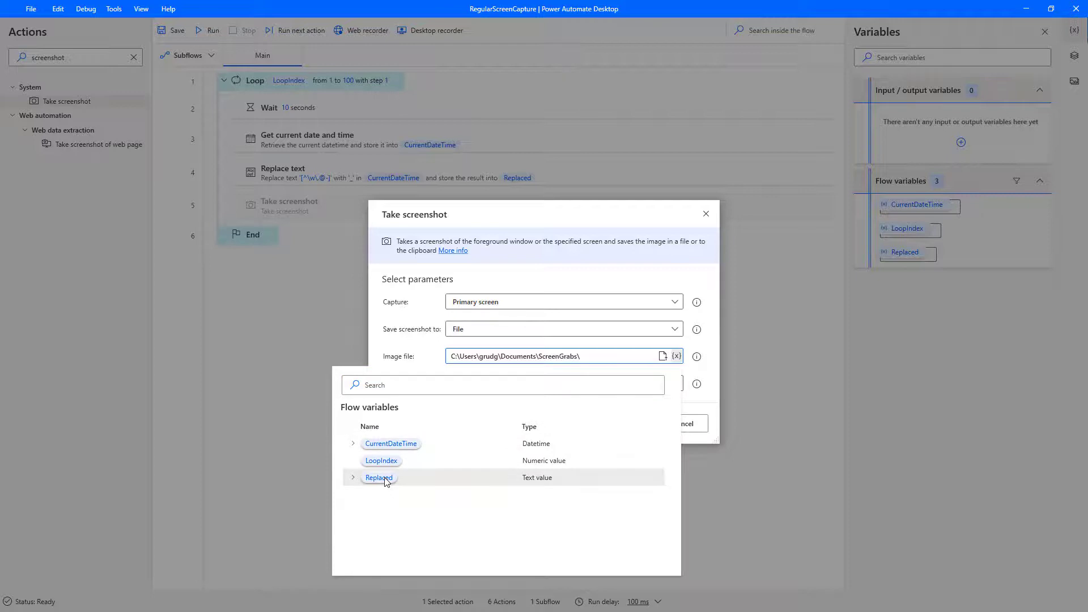
left_click(377, 477)
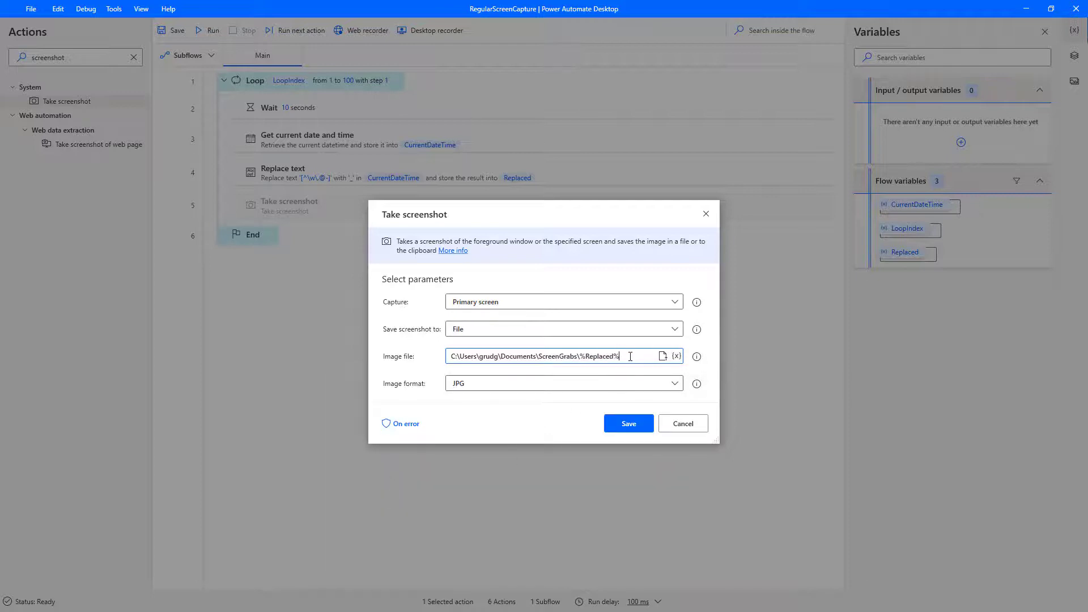
type(".jpg")
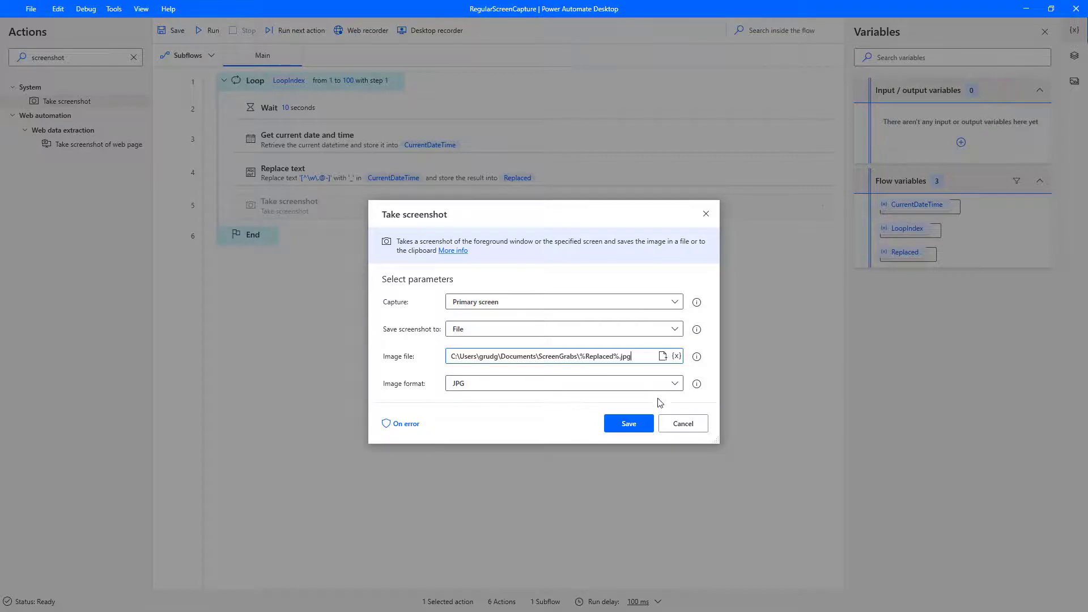
left_click(628, 423)
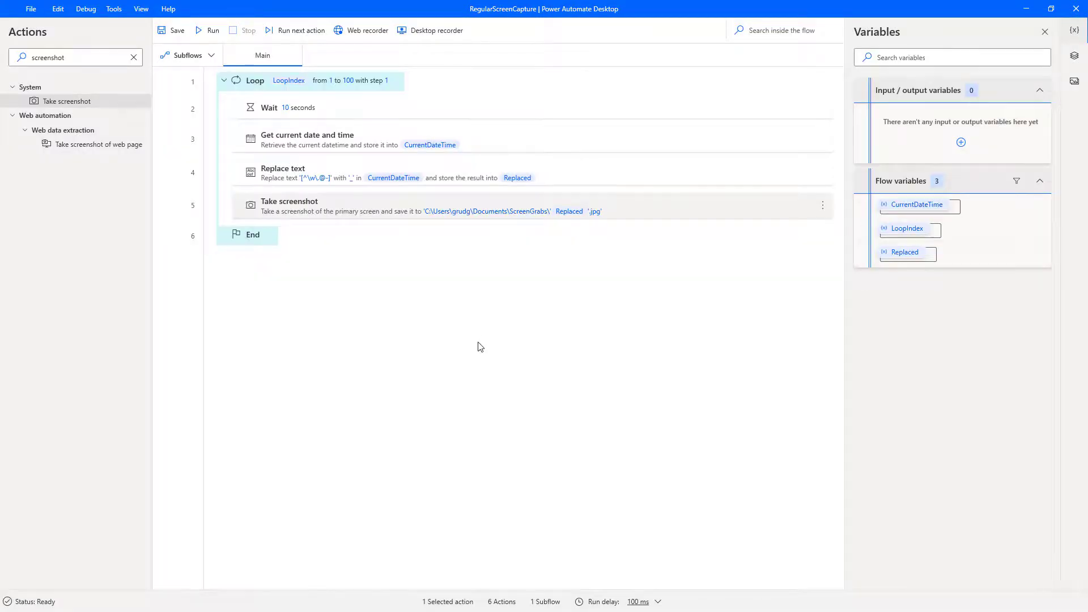
mouse_move(477, 343)
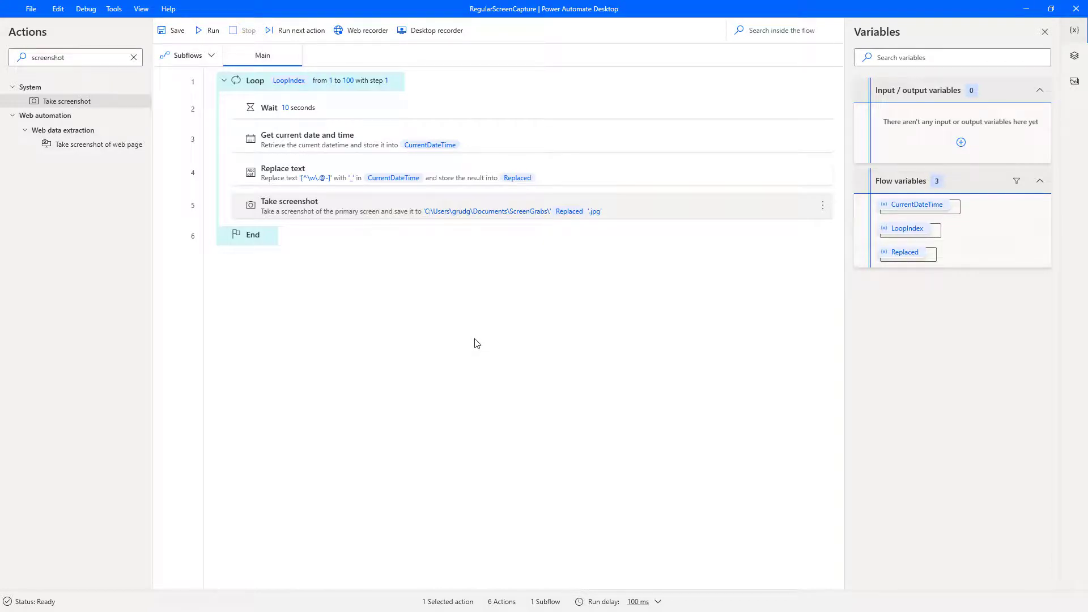
mouse_move(470, 349)
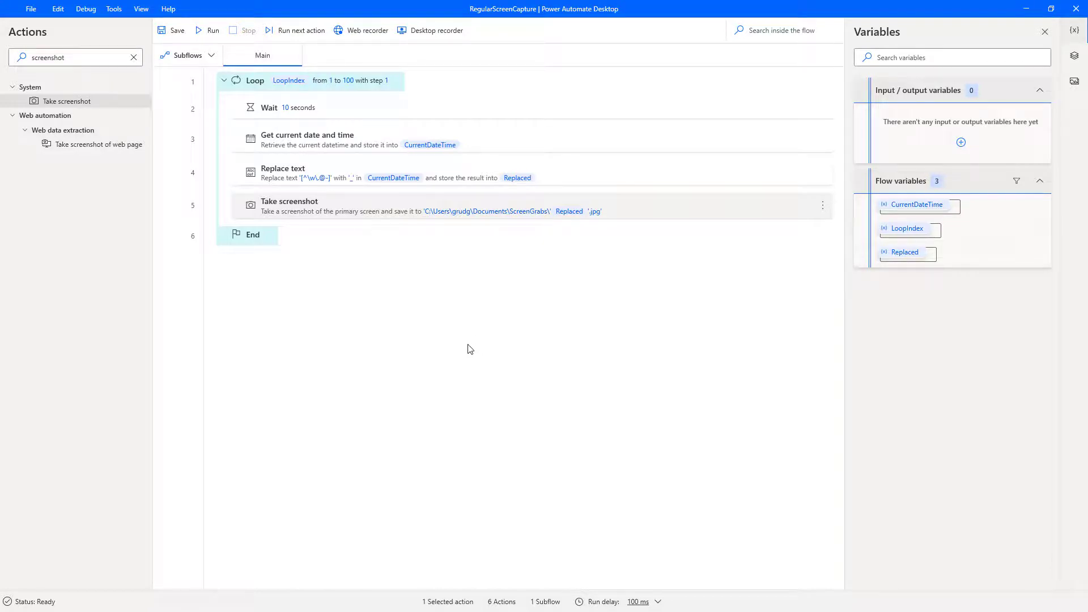
Save the flow and dismiss the 'saved successfully' message.
left_click(171, 30)
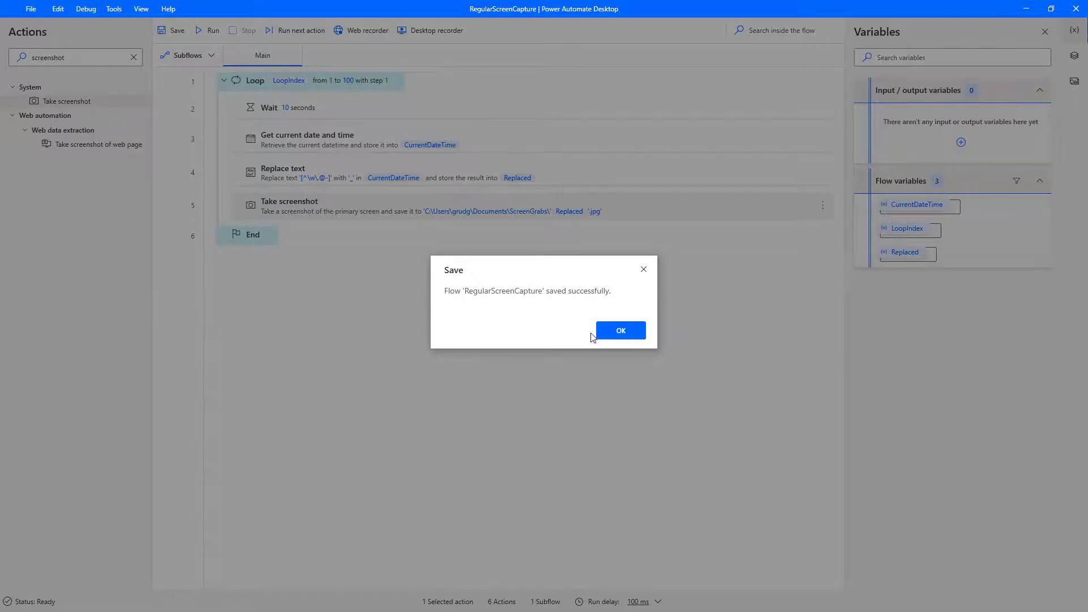
left_click(618, 330)
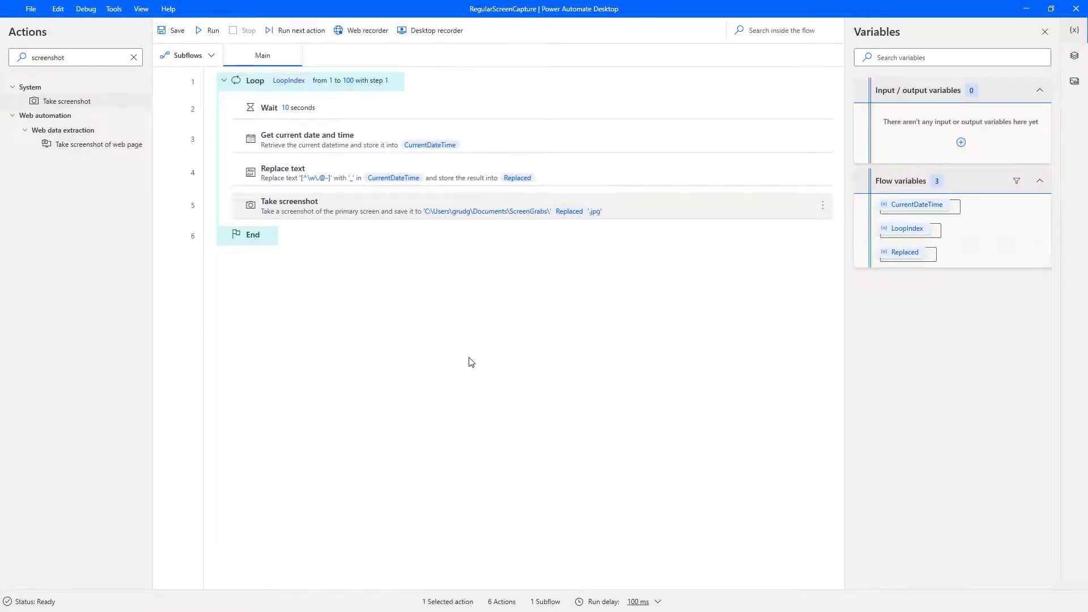
mouse_move(465, 364)
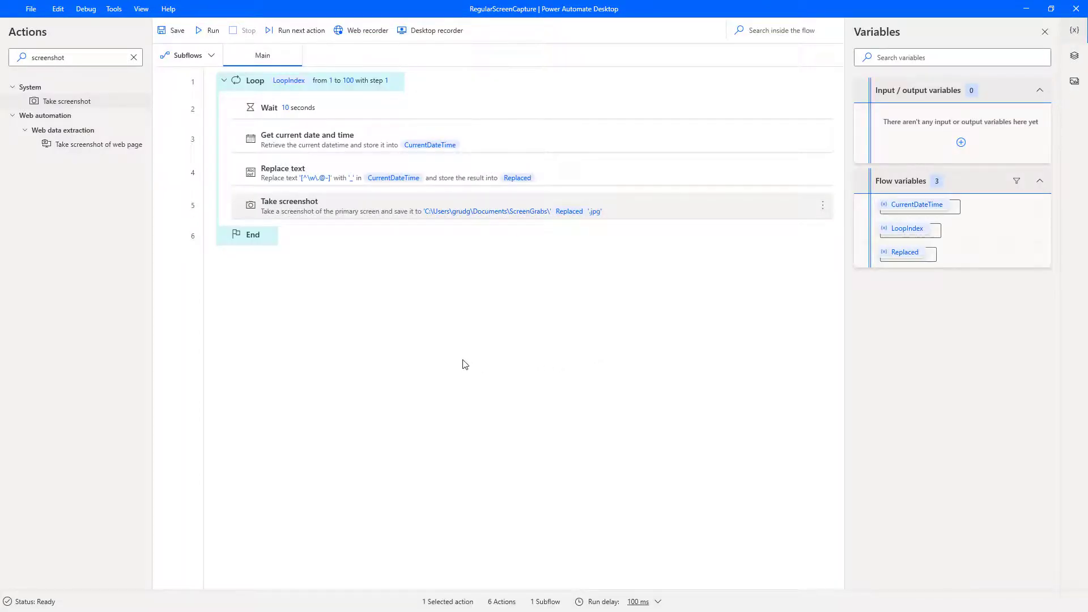
mouse_move(446, 343)
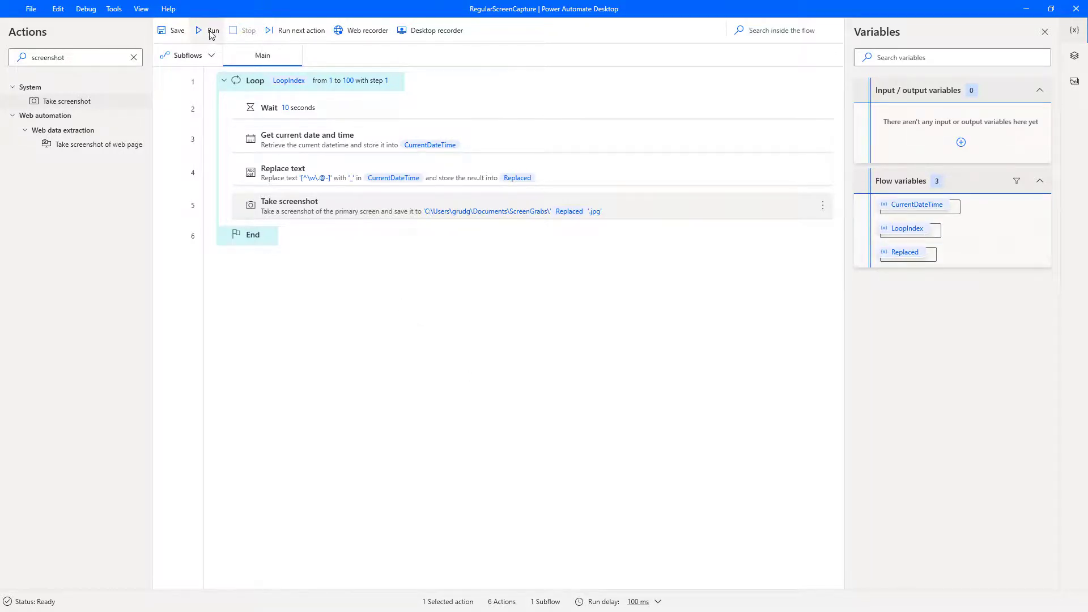
Run the RegularScreenCapture flow and watch the loop counter update.
left_click(213, 30)
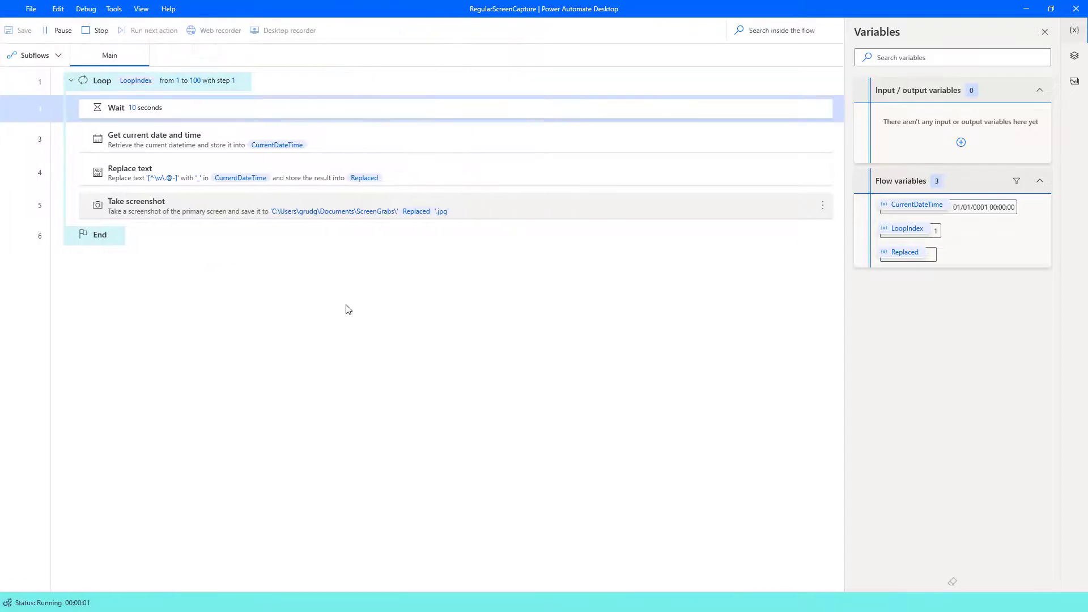
mouse_move(353, 305)
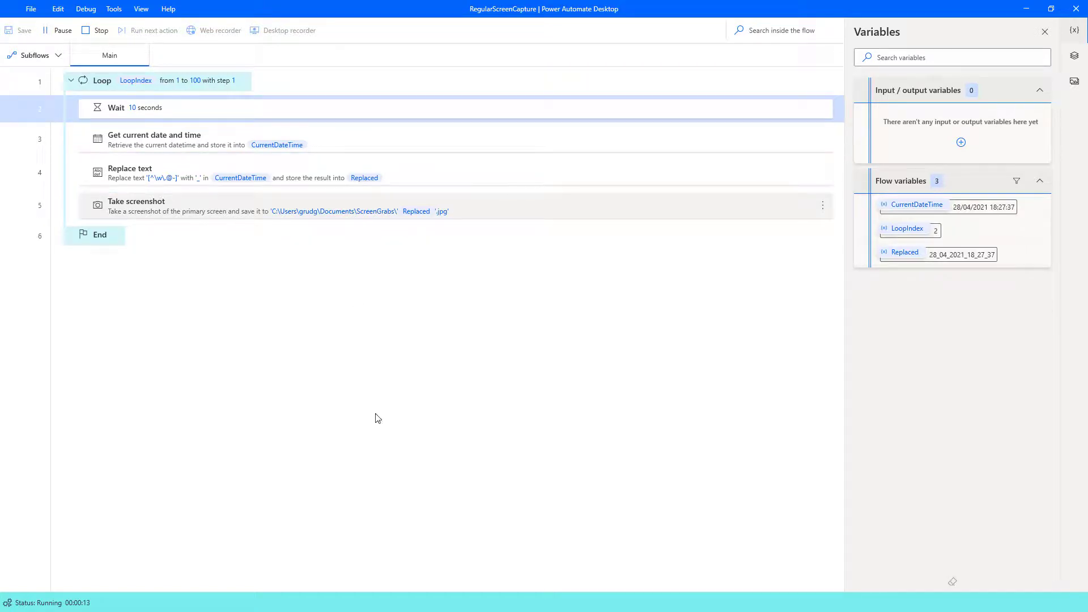
mouse_move(1001, 18)
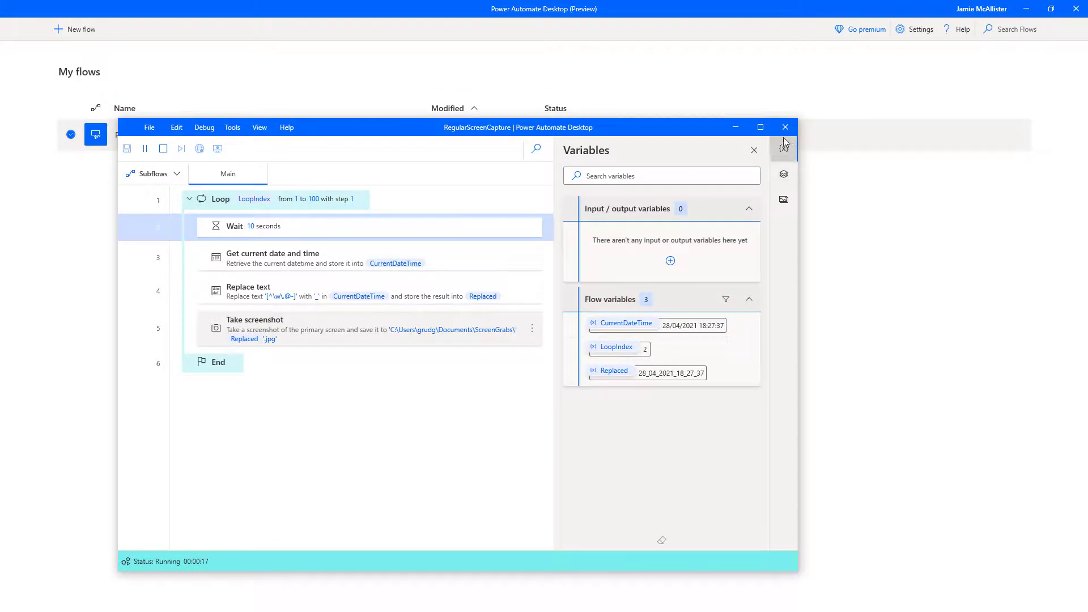
mouse_move(884, 101)
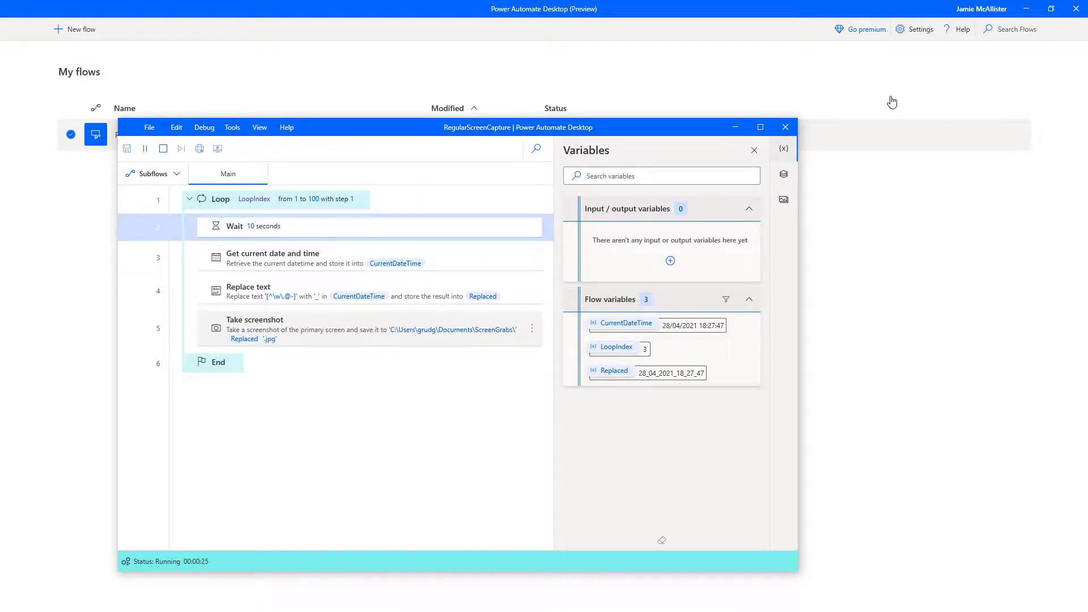
mouse_move(897, 95)
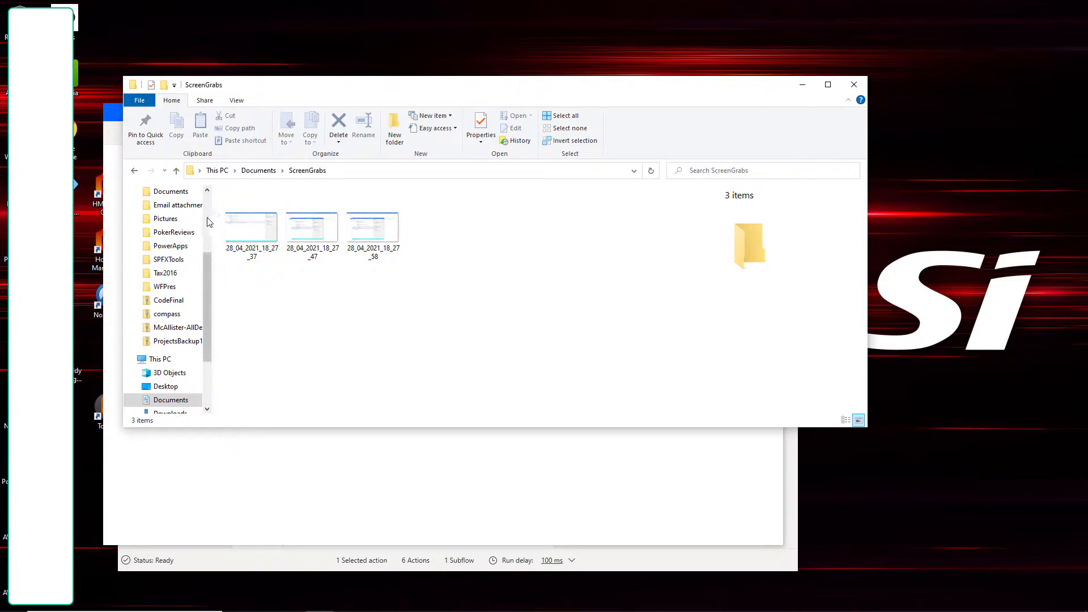
Open the 18_27_58 timestamped screenshot from the ScreenGrabs folder to view the captured flow.
scroll("down", 3)
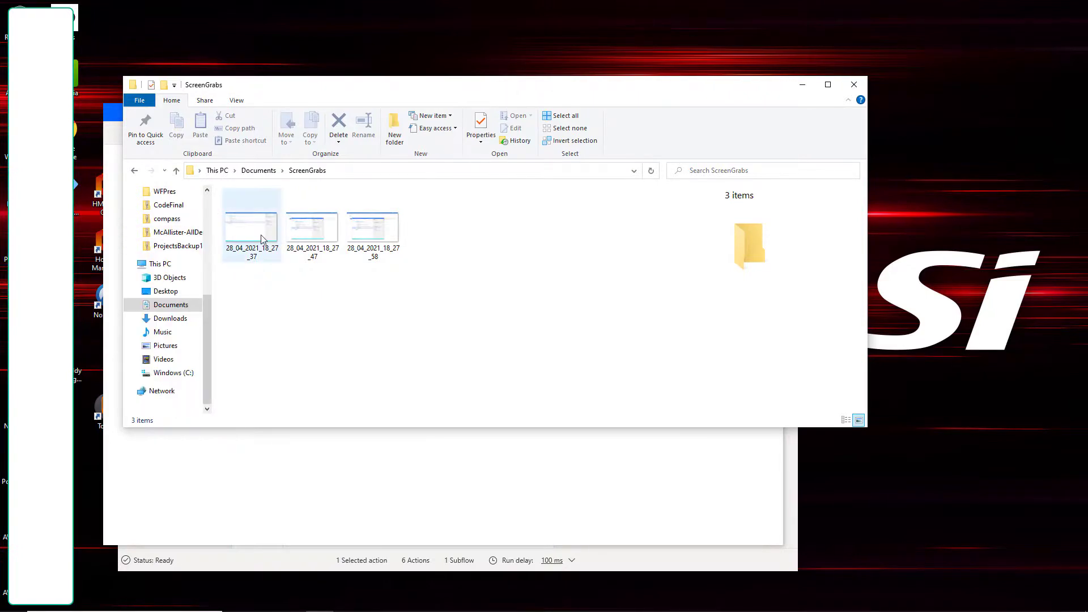
double_click(251, 220)
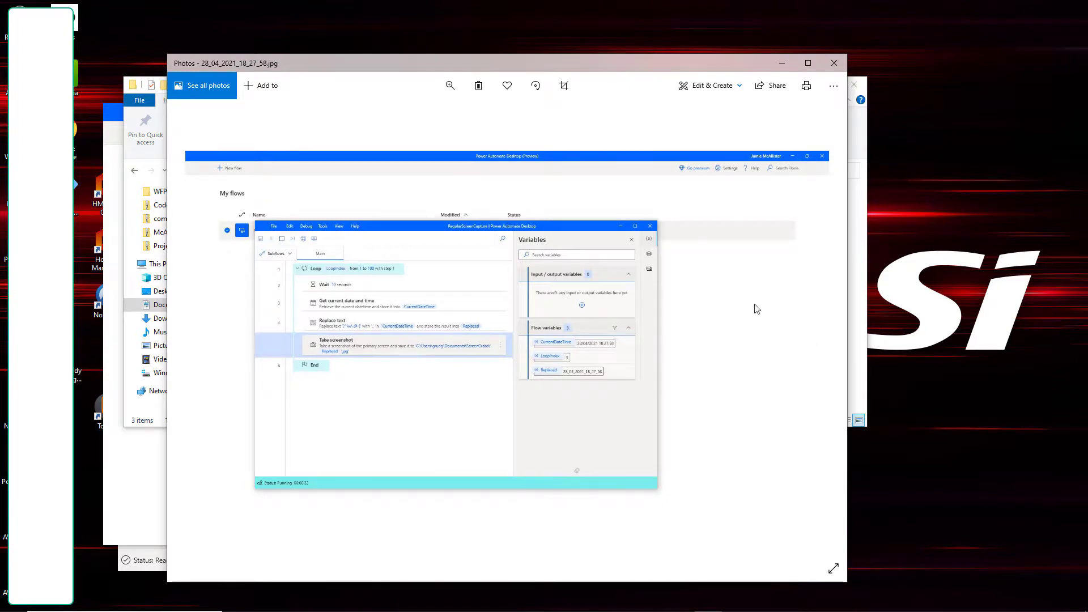
mouse_move(203, 332)
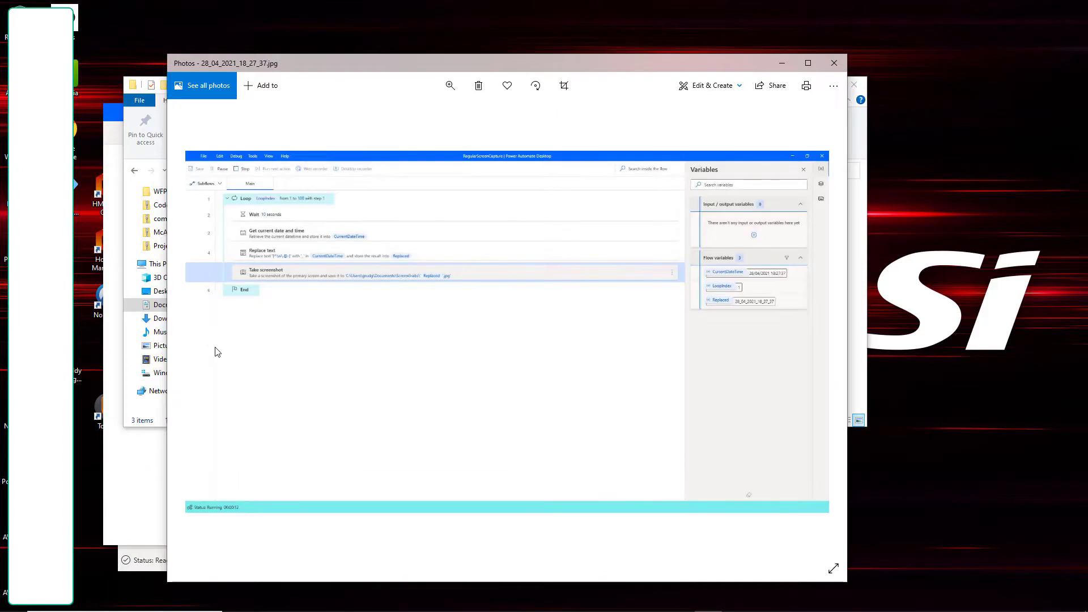
mouse_move(182, 331)
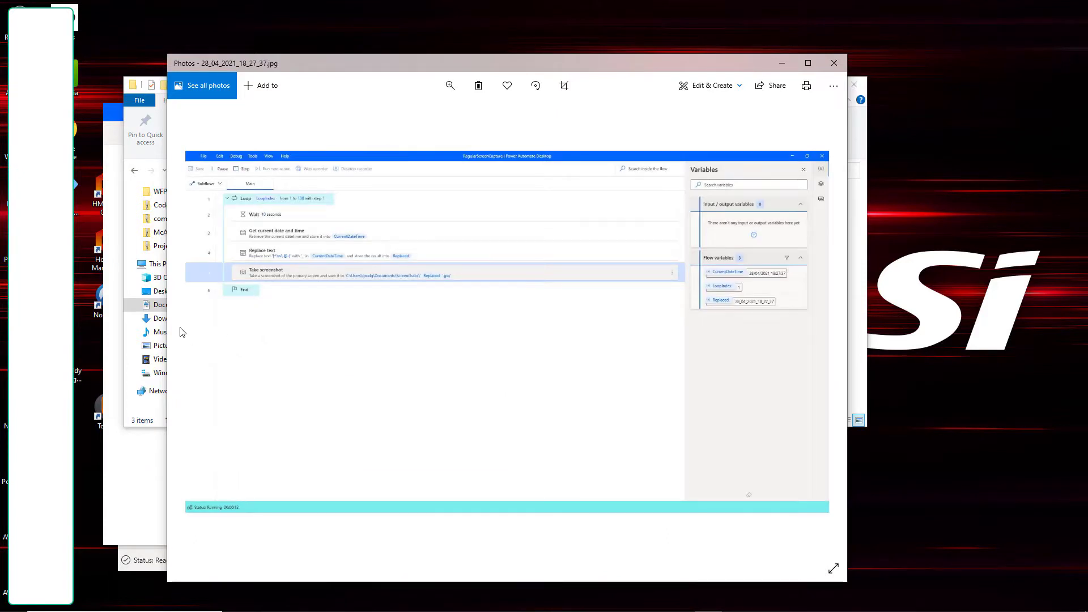
mouse_move(717, 313)
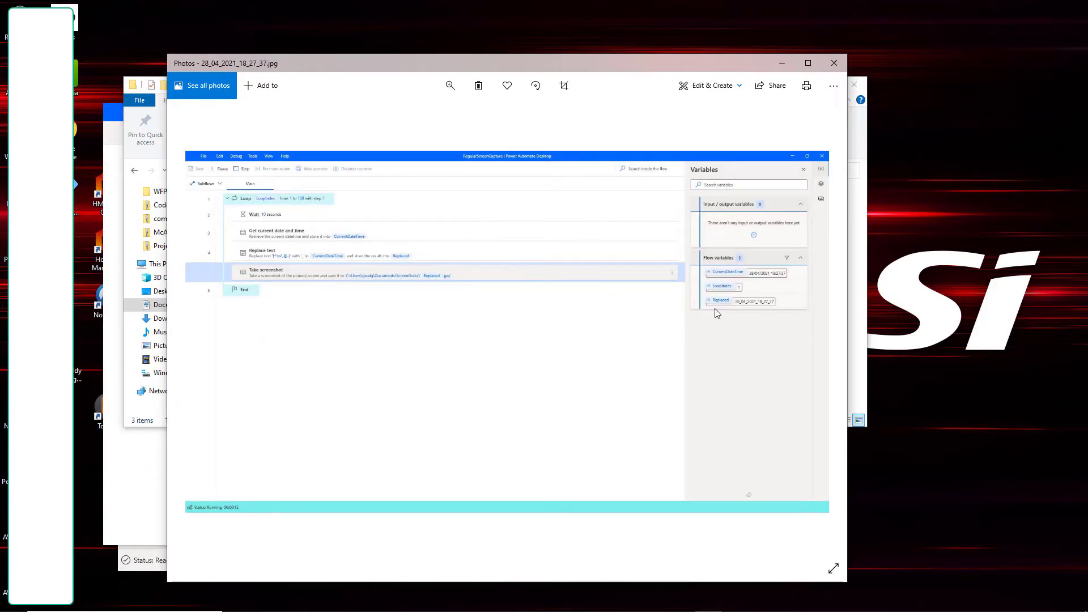